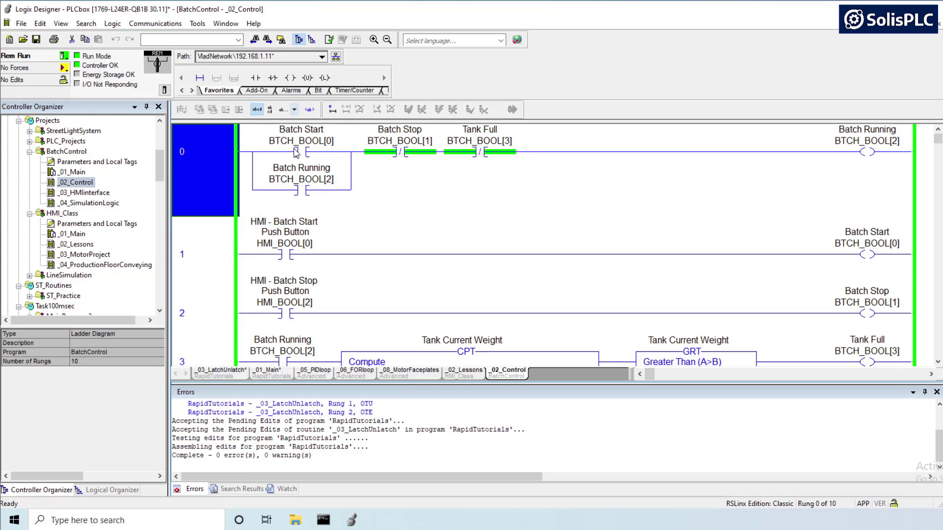
mouse_move(291, 153)
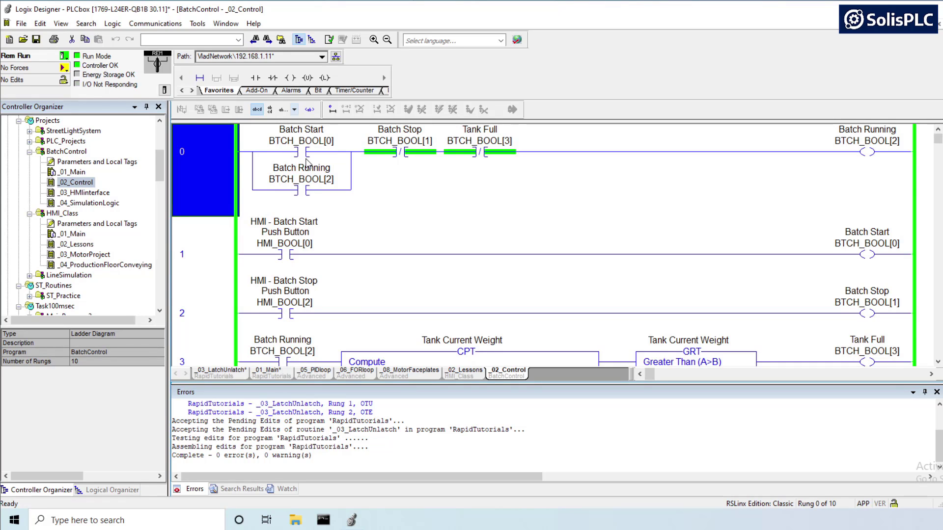
Step: Select the Batch Start contact BTCH_BOOL[0] on rung 0 to show its BOOL tag details
click(301, 179)
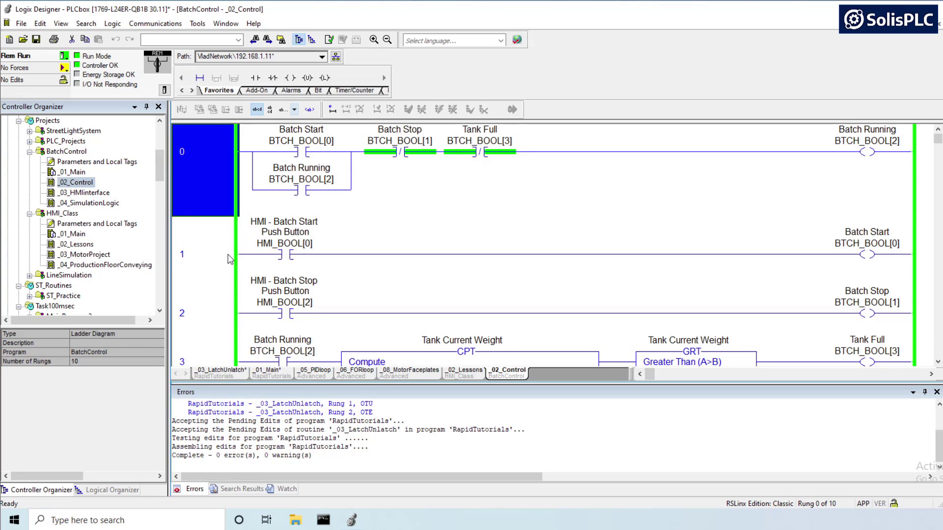
click(217, 247)
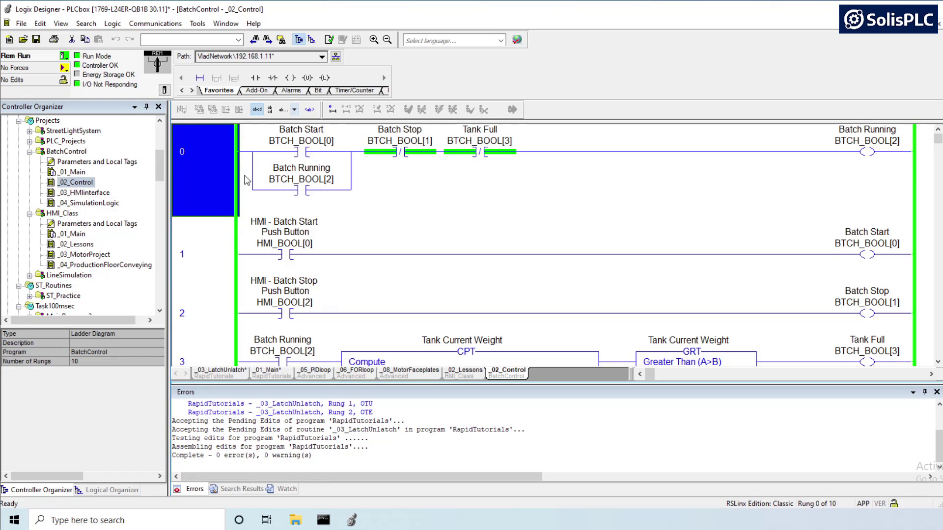
scroll(down, 3)
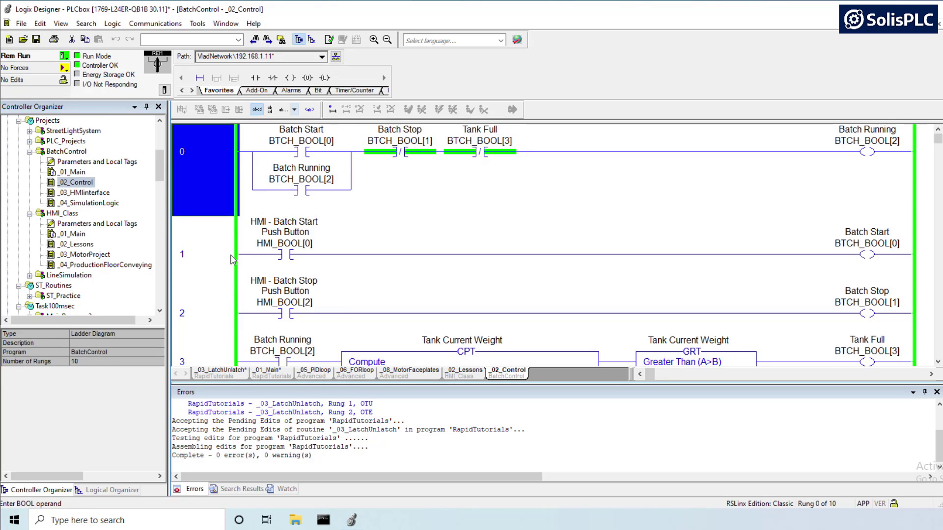
click(203, 252)
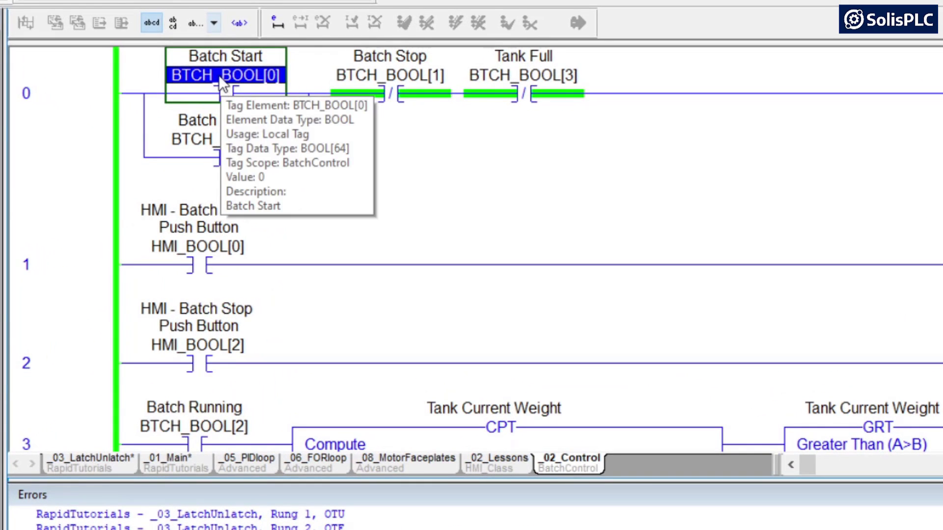
Step: Cross-reference BTCH_BOOL[0] and pick its destructive OTE use on rung 1
right_click(225, 75)
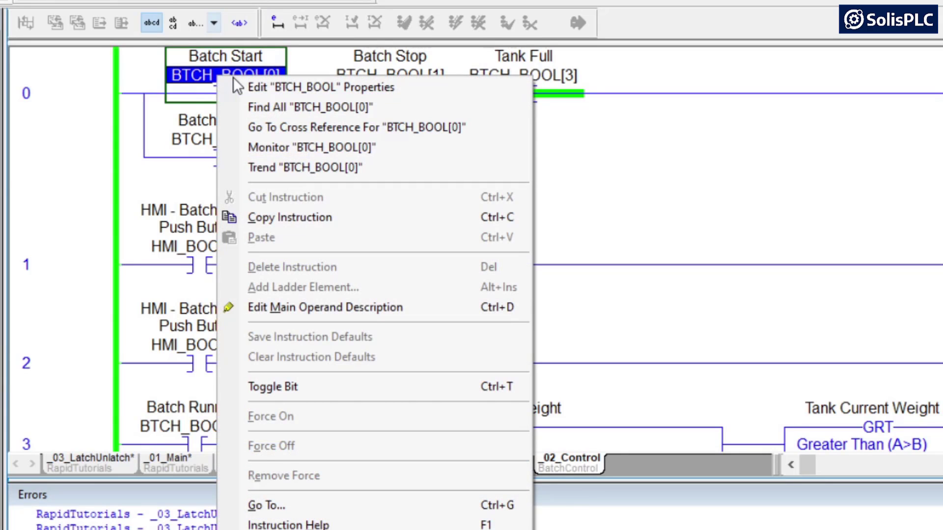
mouse_move(356, 127)
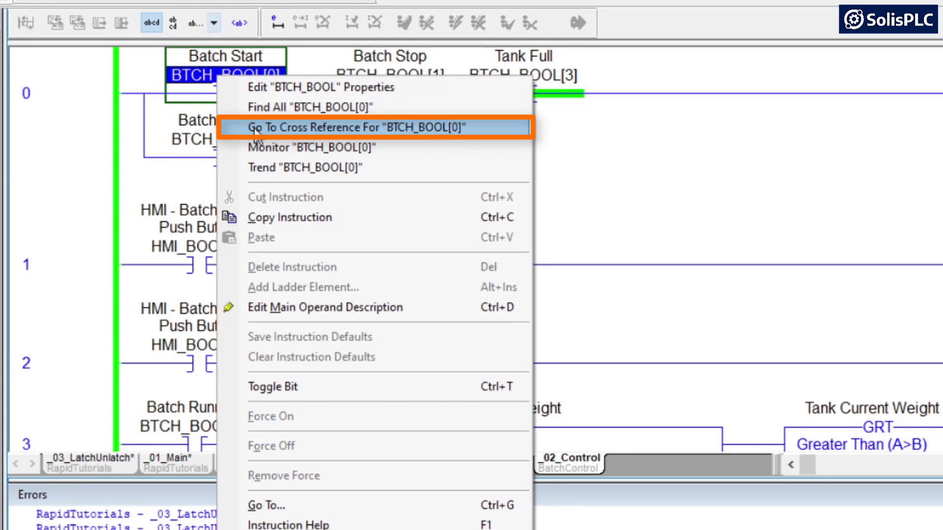
click(358, 127)
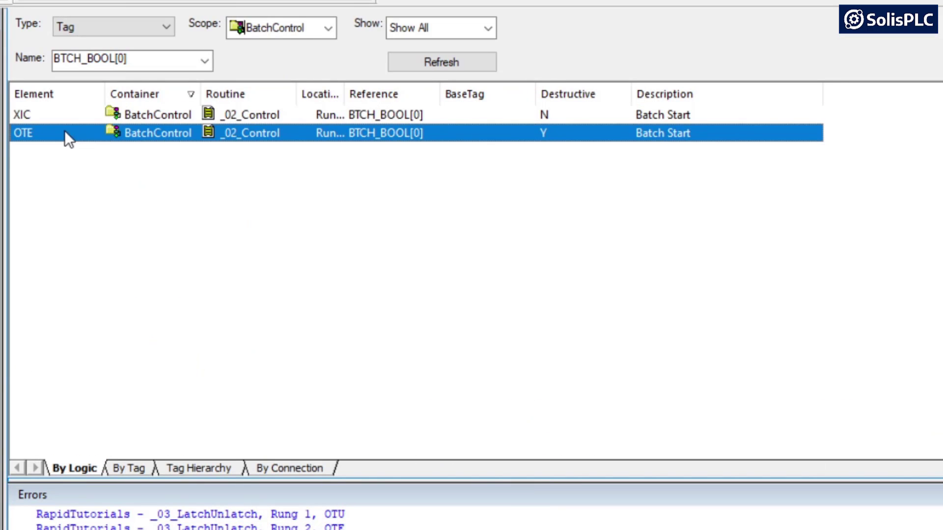
click(21, 114)
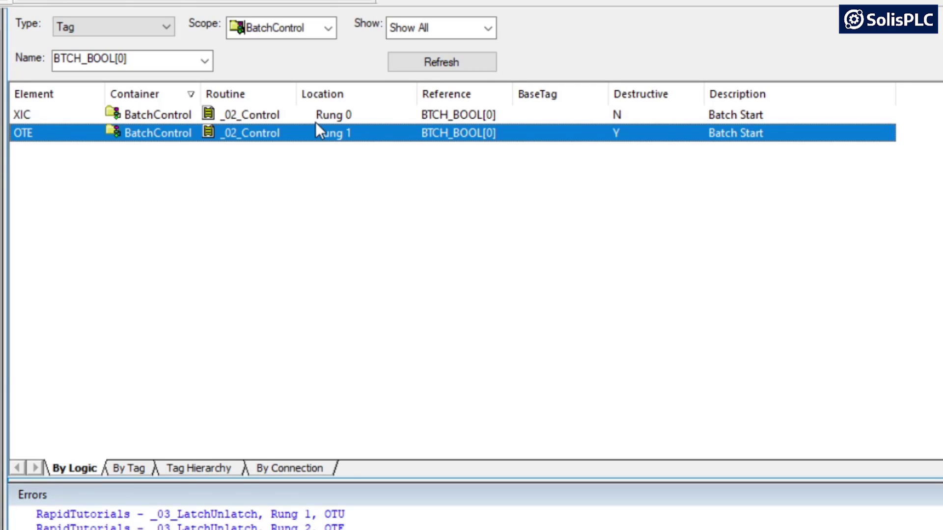
mouse_move(640, 94)
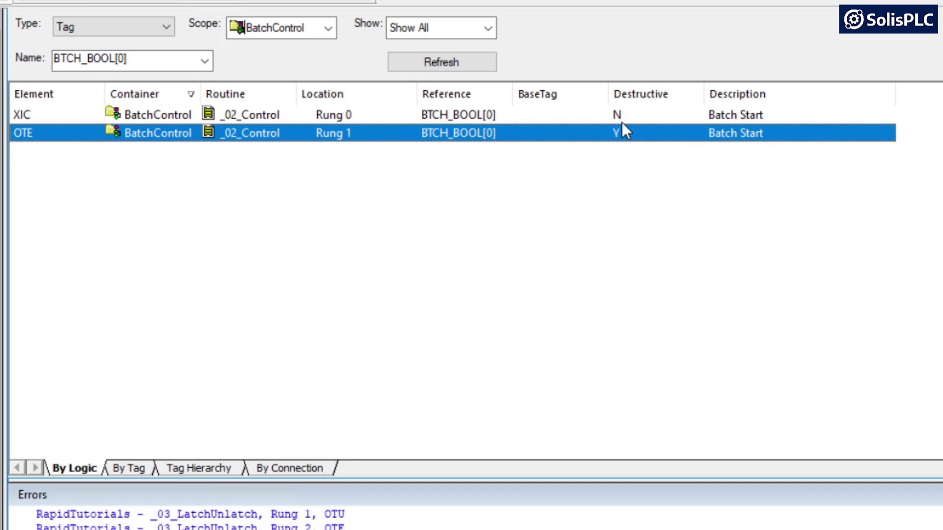
mouse_move(636, 140)
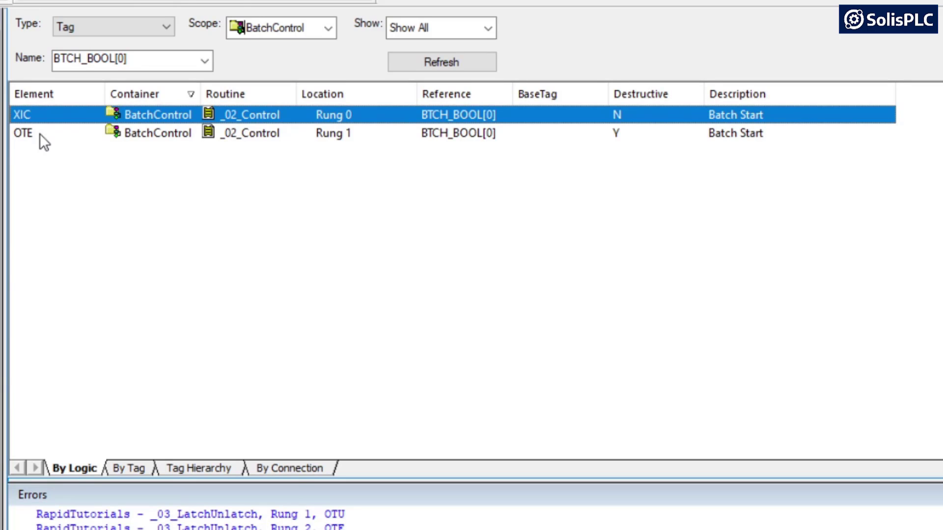
click(448, 133)
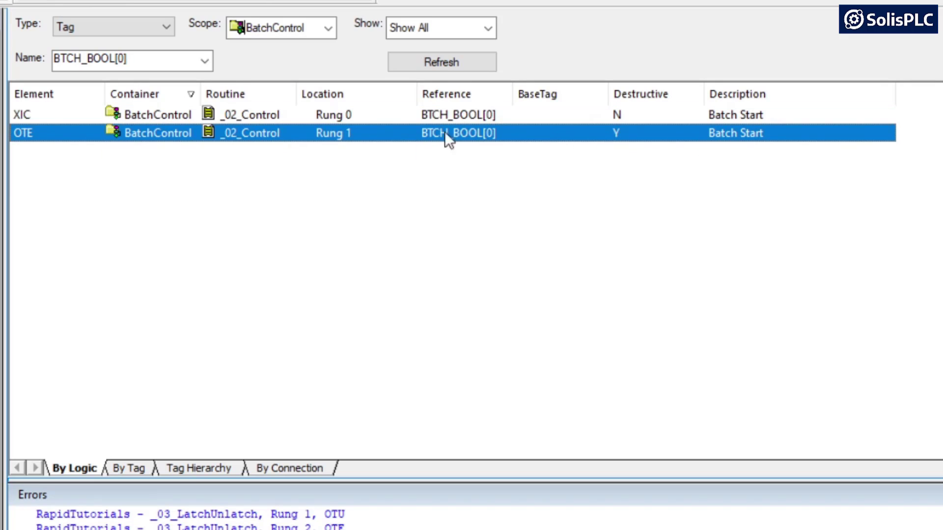
mouse_move(63, 139)
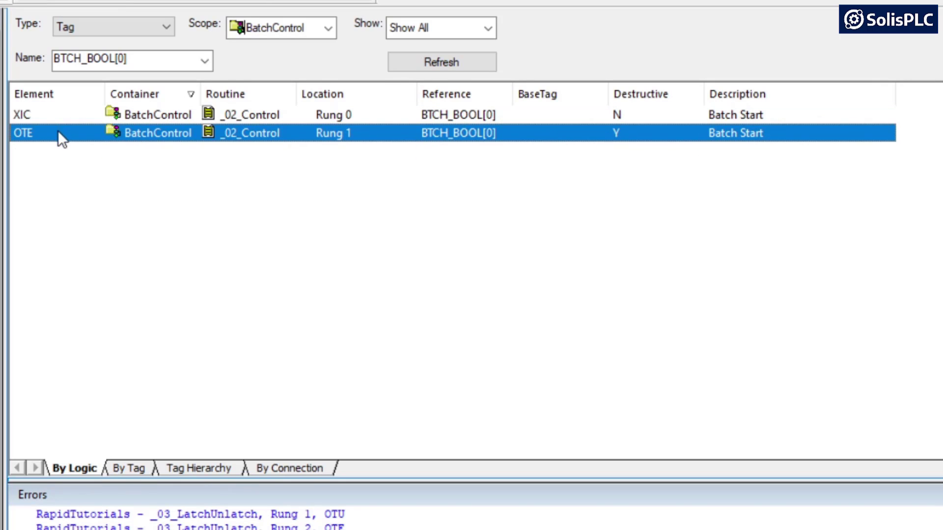
mouse_move(48, 142)
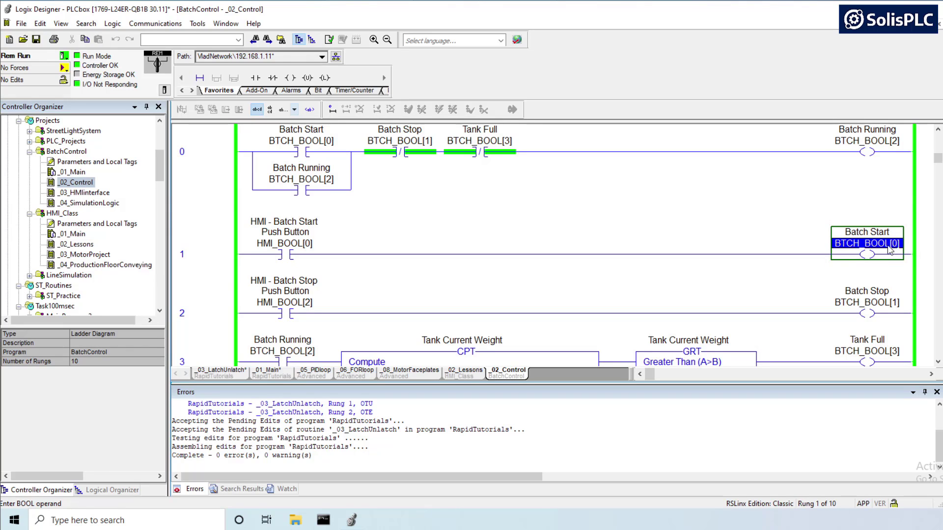
mouse_move(702, 262)
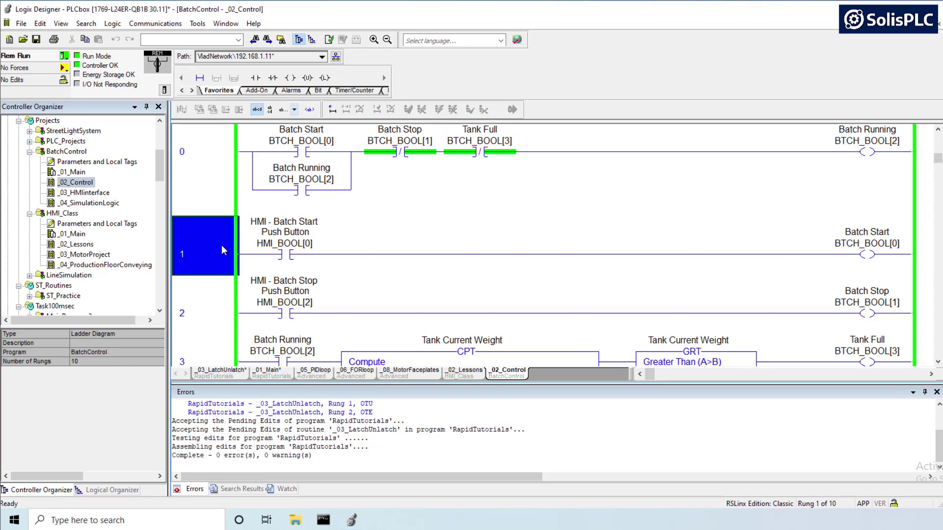
click(284, 243)
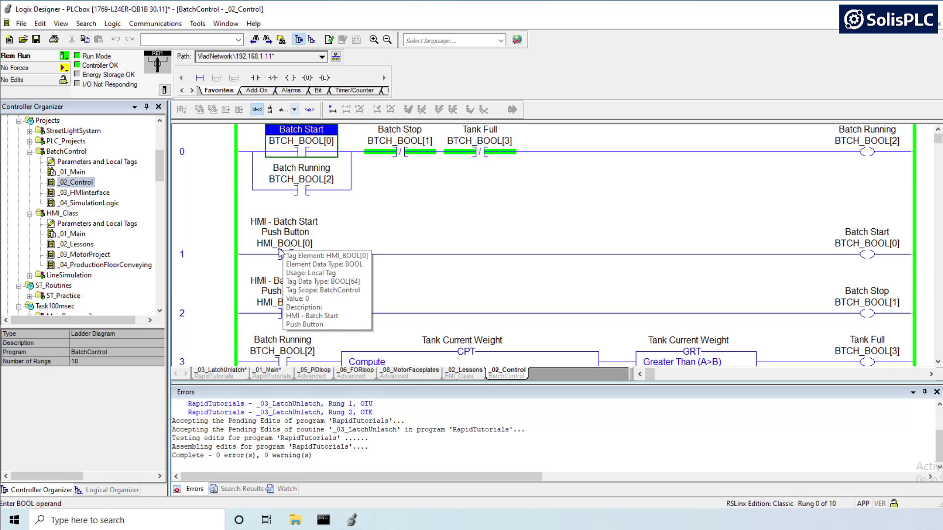
click(867, 253)
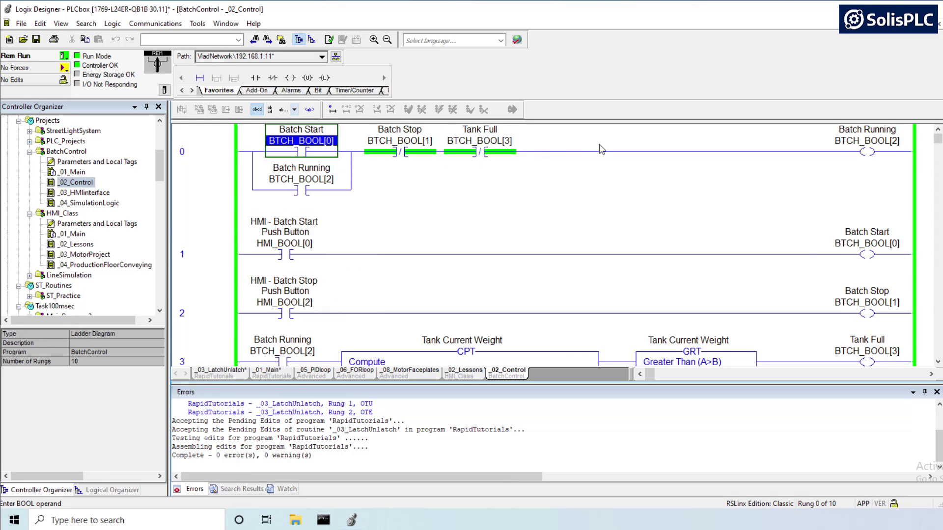
click(868, 150)
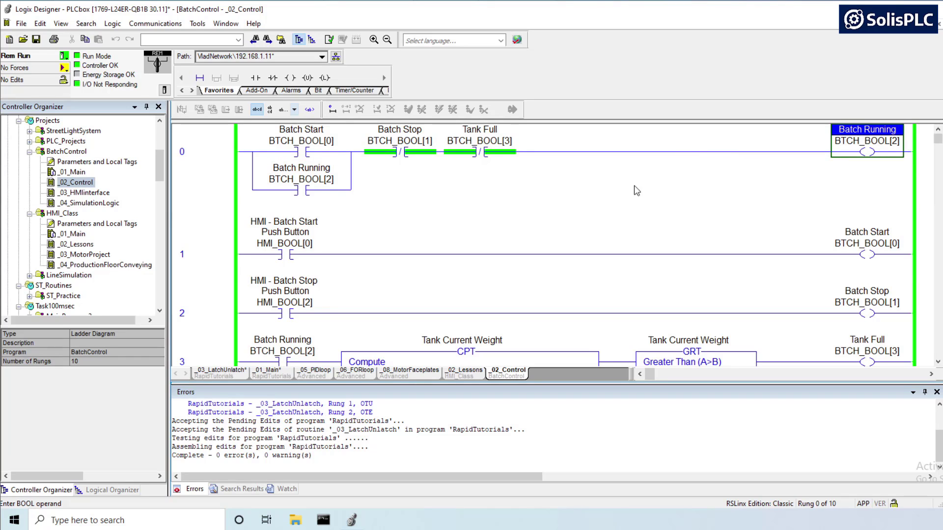
mouse_move(386, 150)
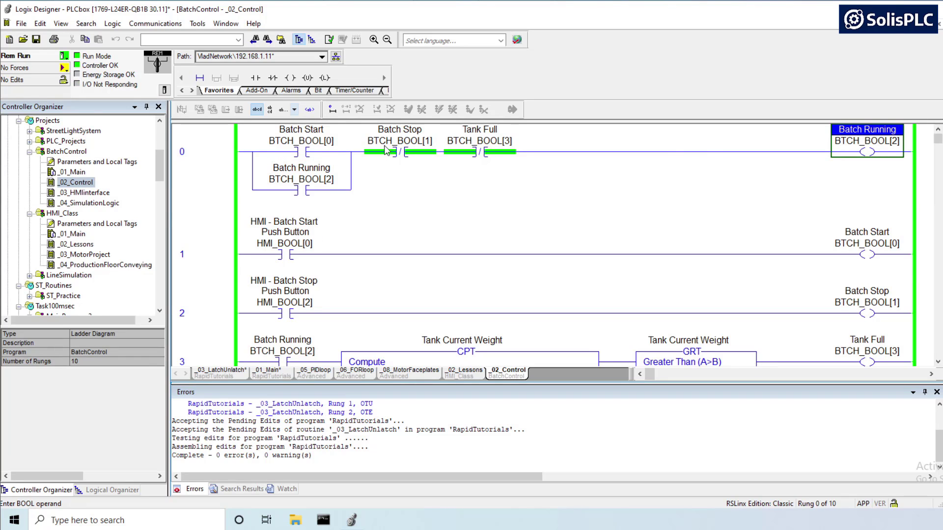
Step: Cross-reference the Batch Stop contact BTCH_BOOL[1] and jump to its coil on rung 2
click(398, 141)
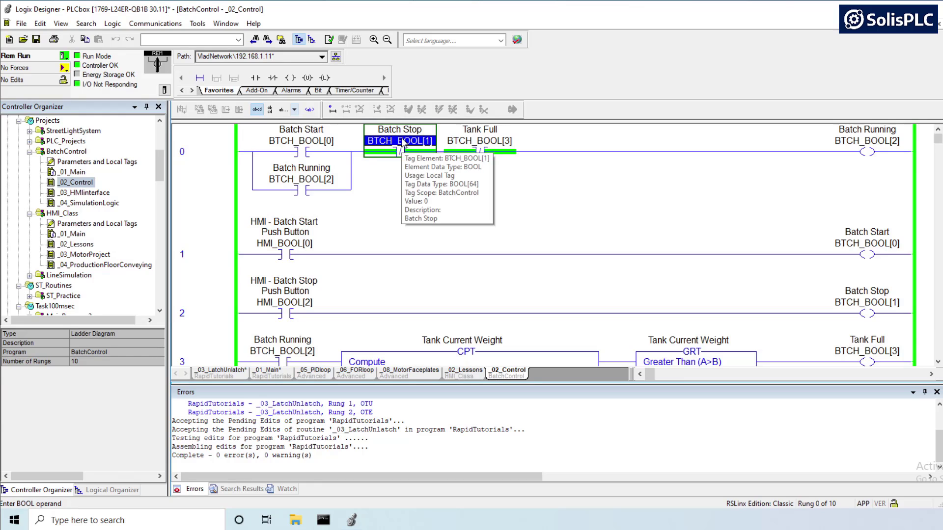
mouse_move(401, 146)
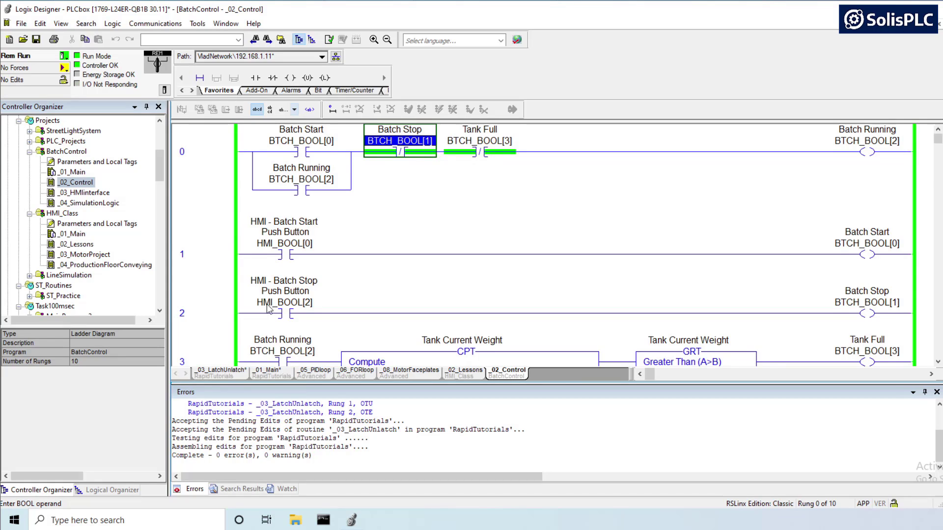
click(284, 303)
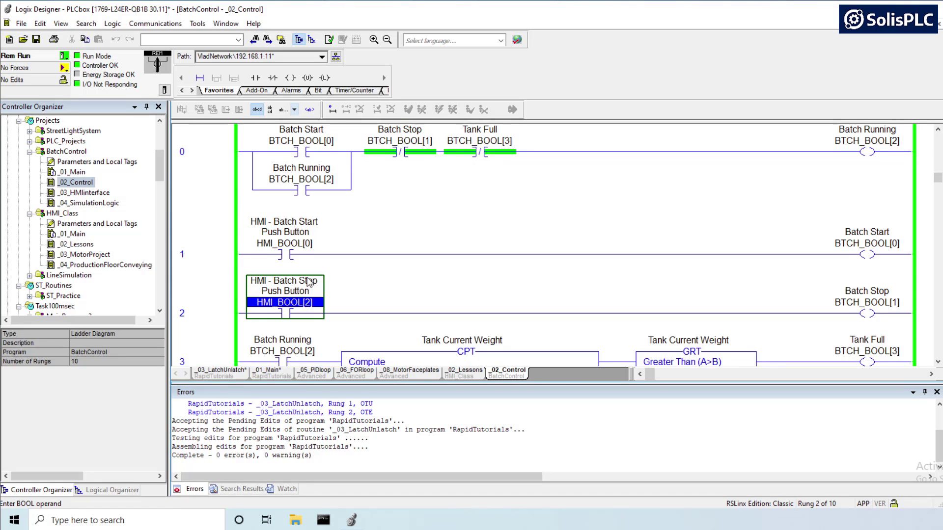
click(399, 136)
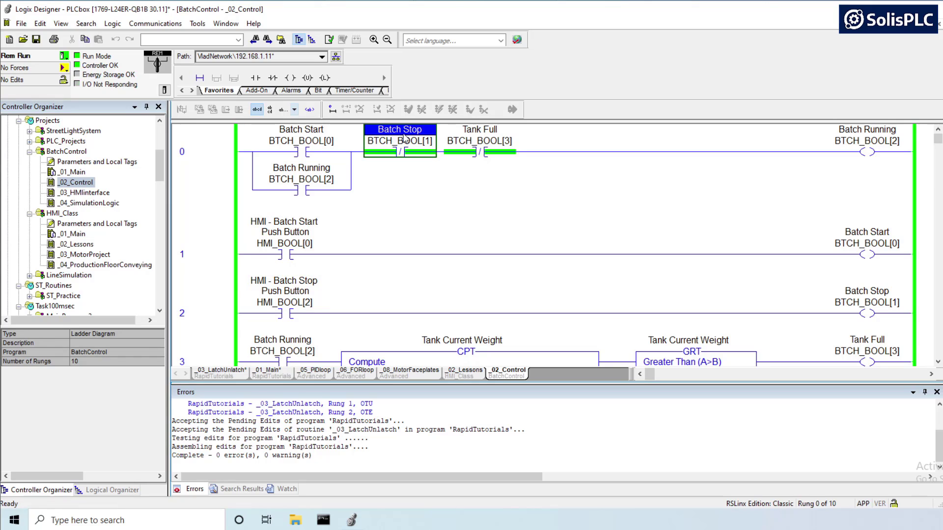
right_click(399, 141)
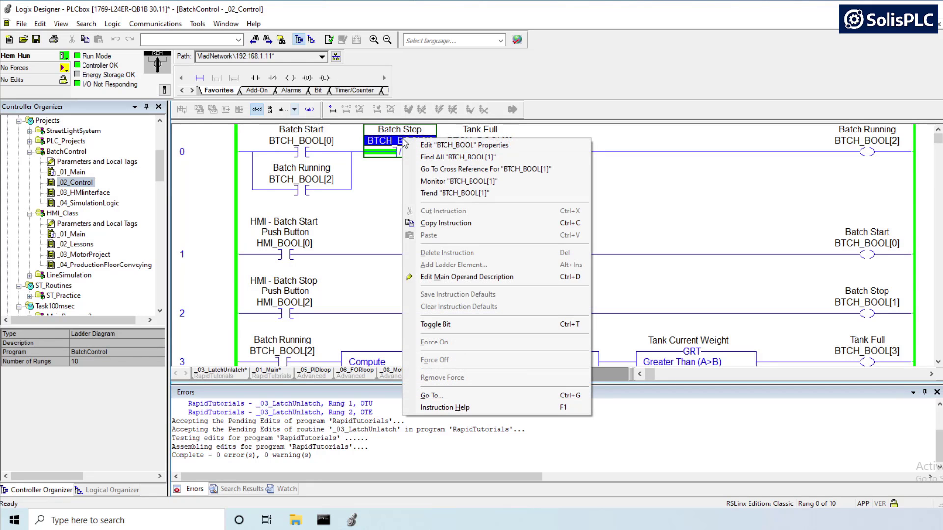
click(486, 169)
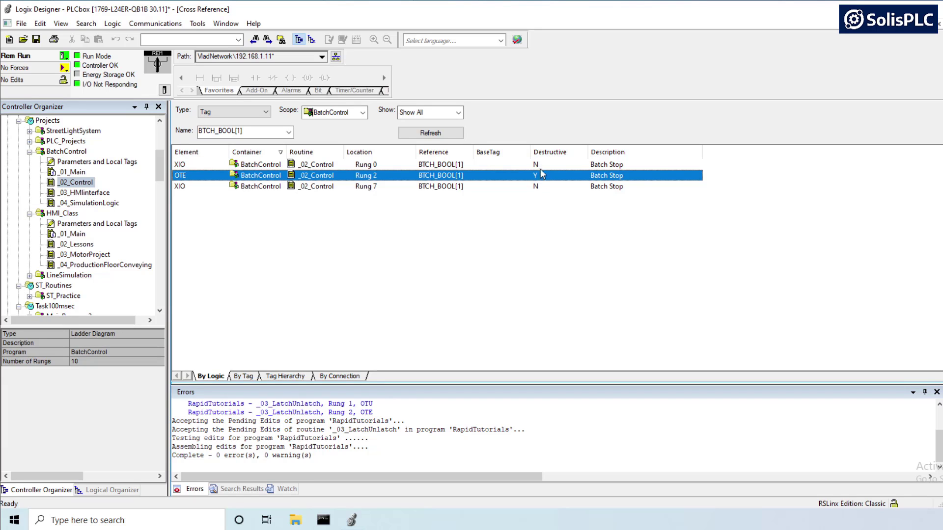
double_click(365, 175)
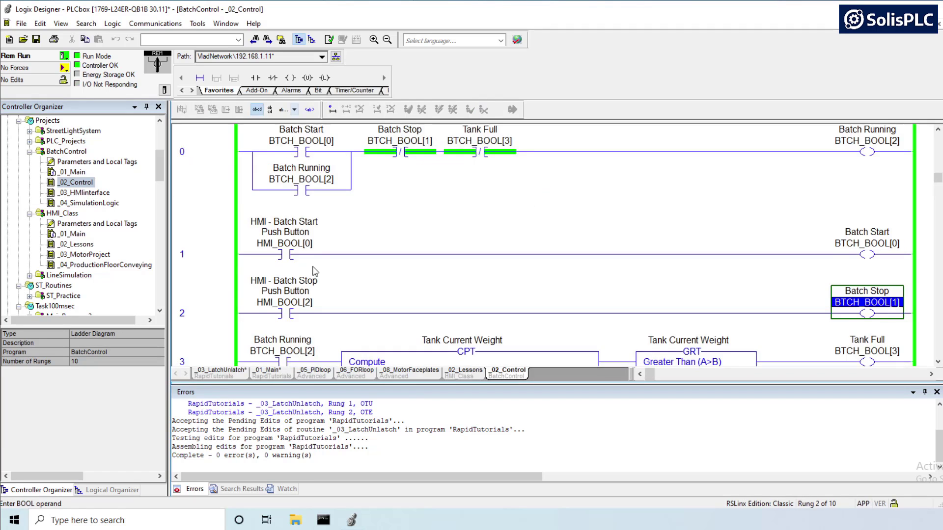
mouse_move(272, 276)
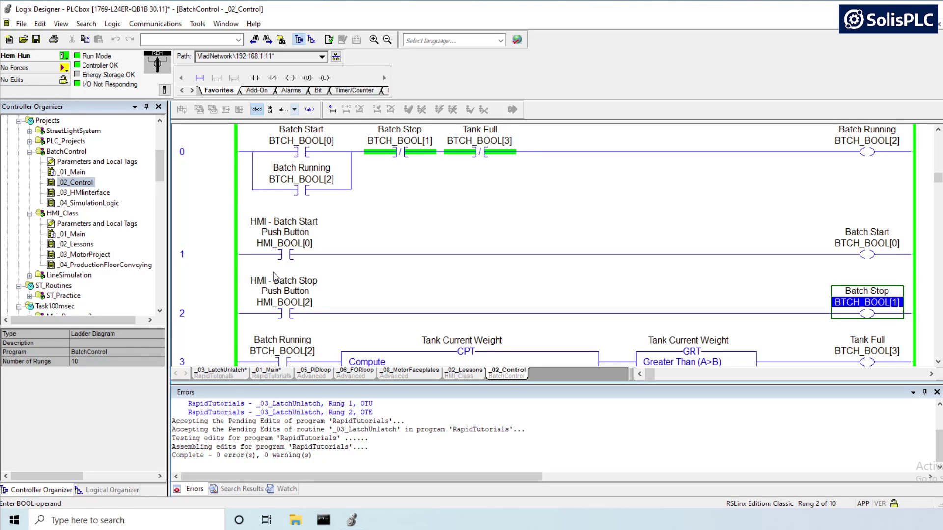
mouse_move(305, 308)
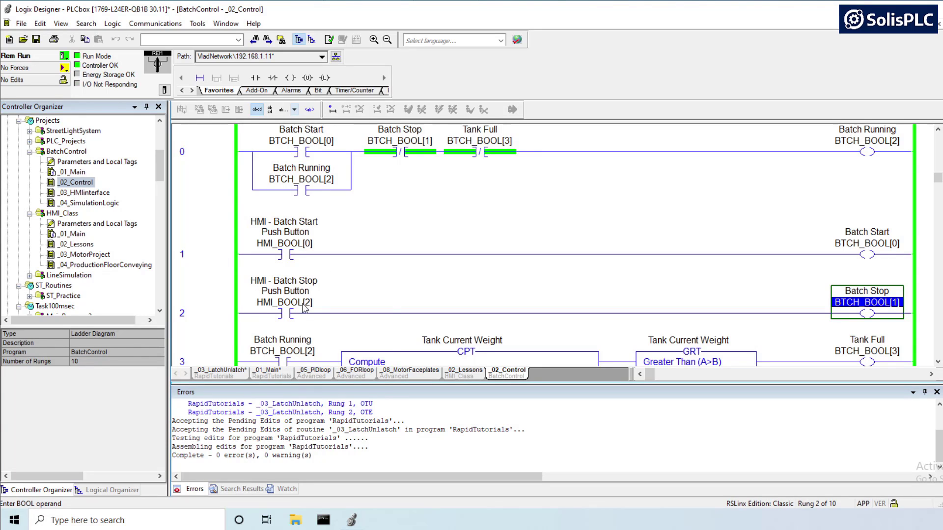
mouse_move(301, 313)
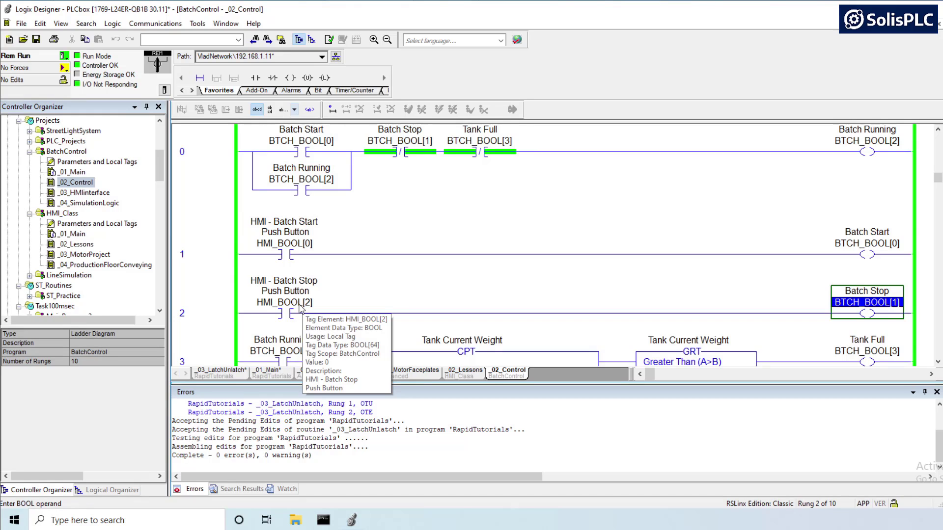
mouse_move(323, 265)
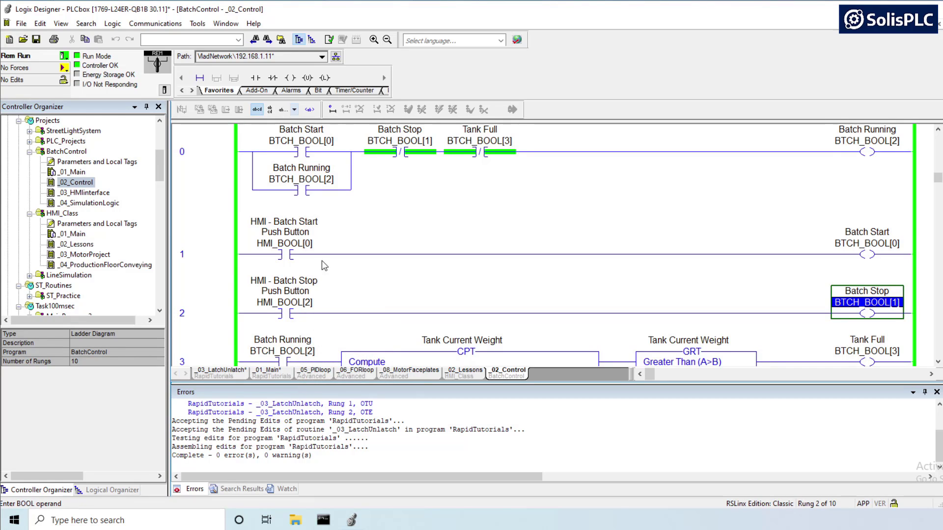
mouse_move(450, 174)
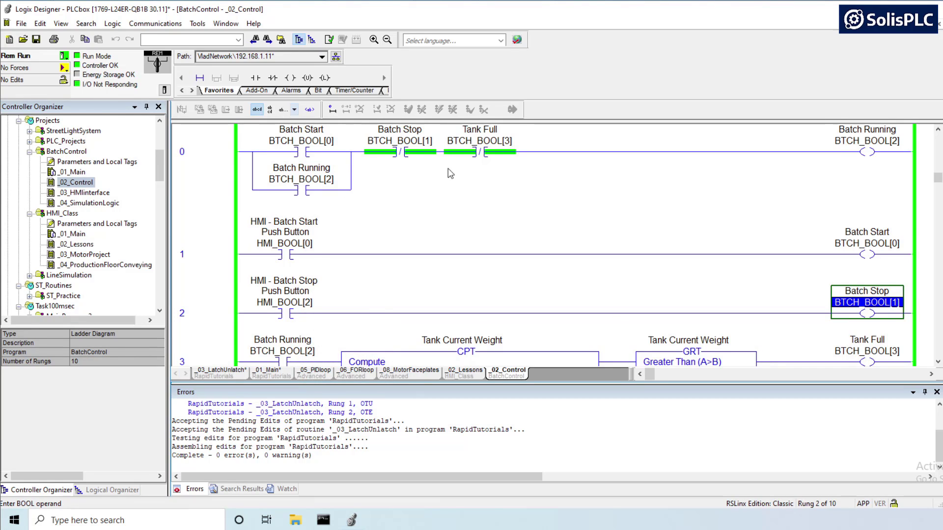
Step: Cross-reference the Tank Full contact BTCH_BOOL[3] to find its output coil on rung 3
click(480, 141)
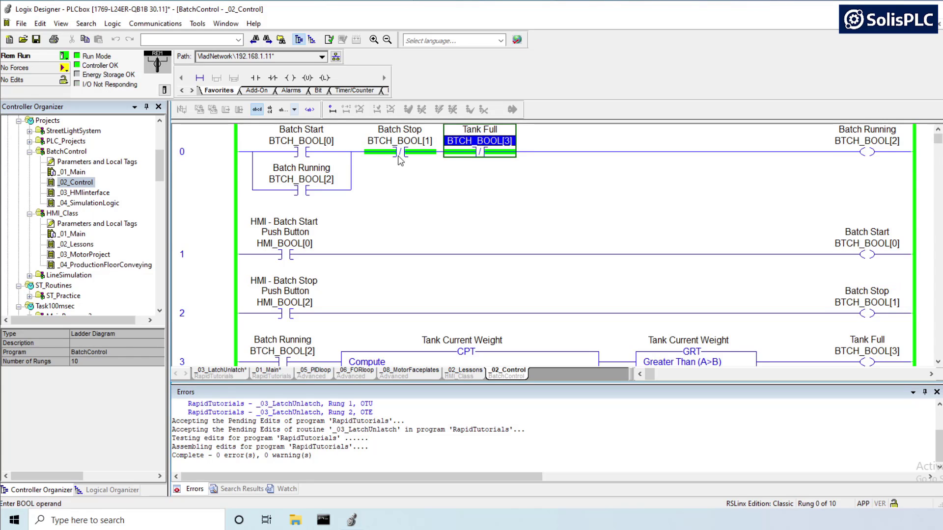
mouse_move(400, 153)
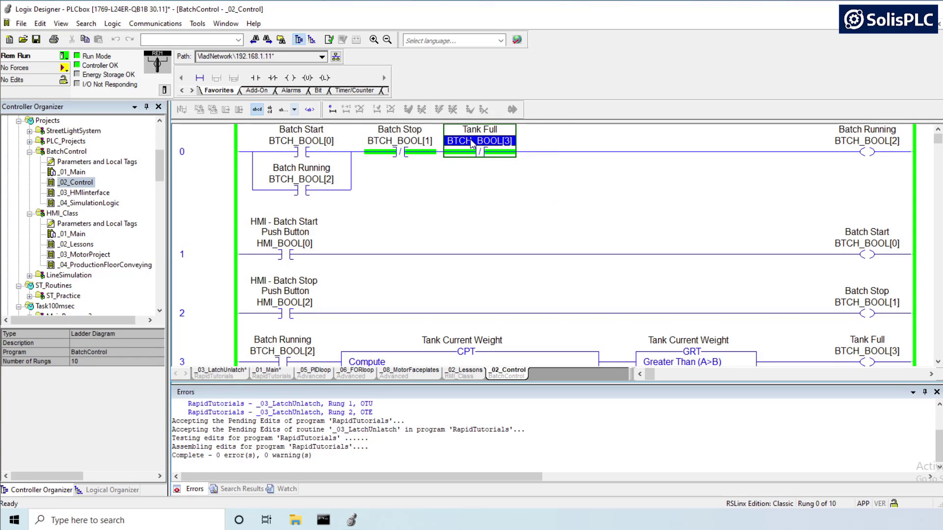
click(399, 141)
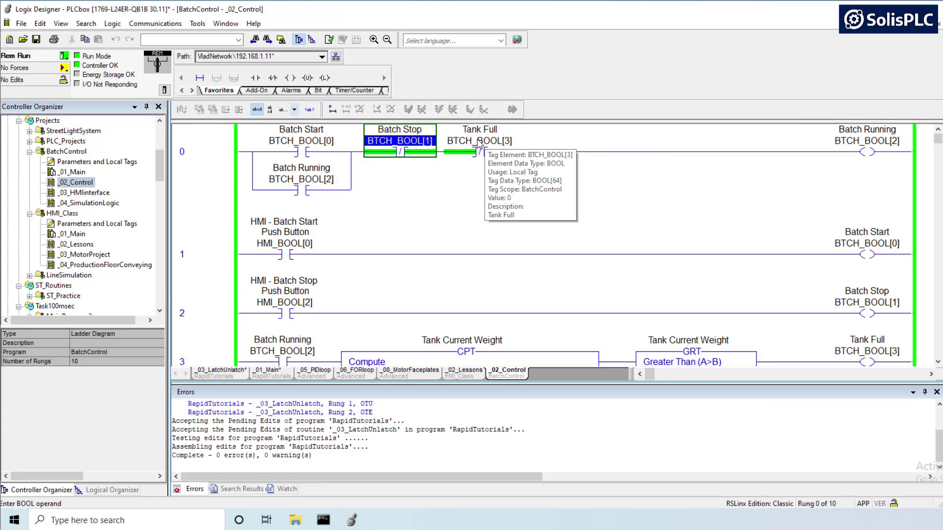
click(479, 140)
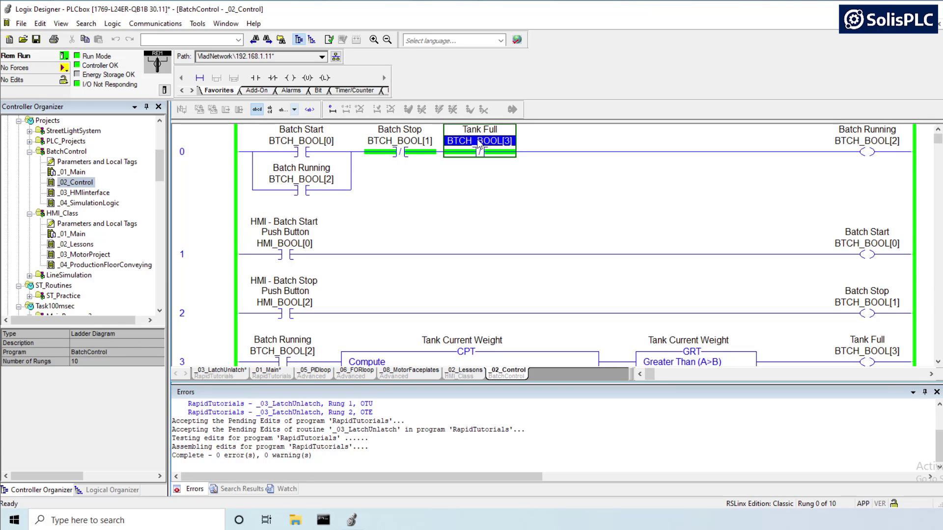
click(479, 151)
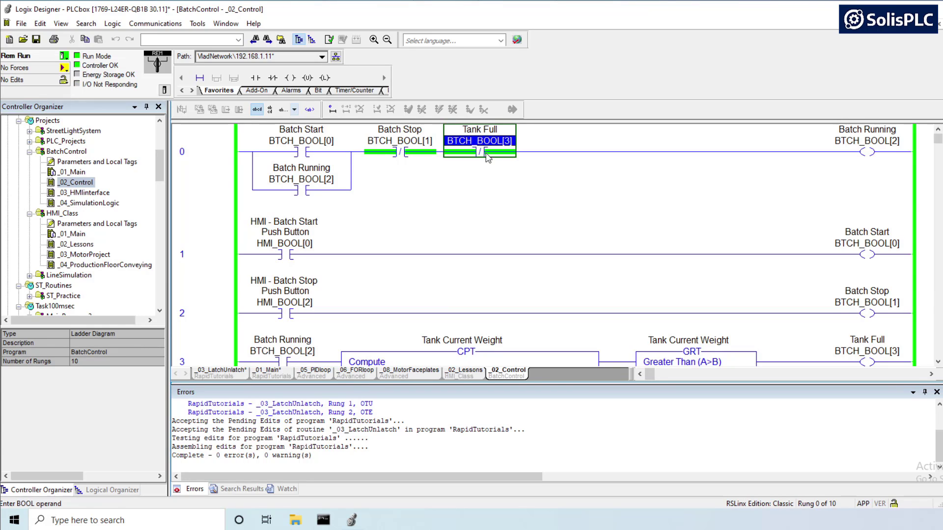
right_click(480, 141)
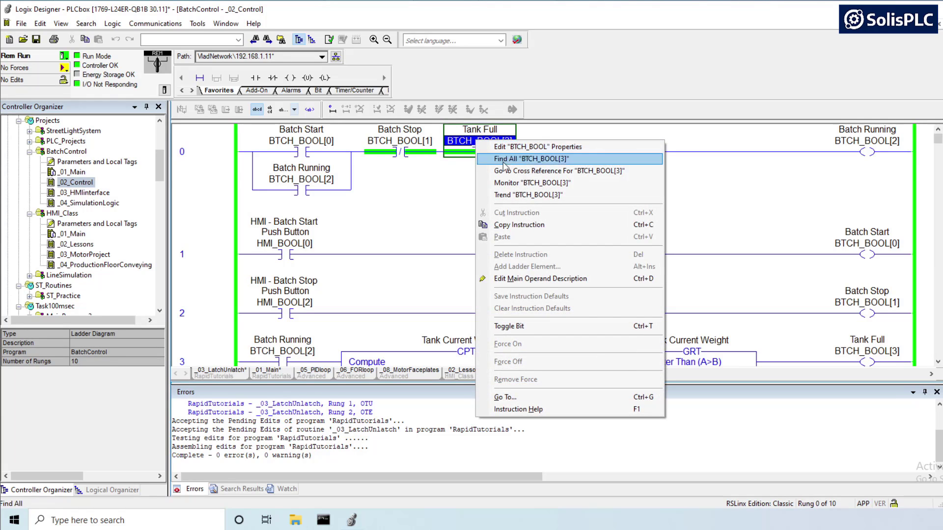
click(531, 159)
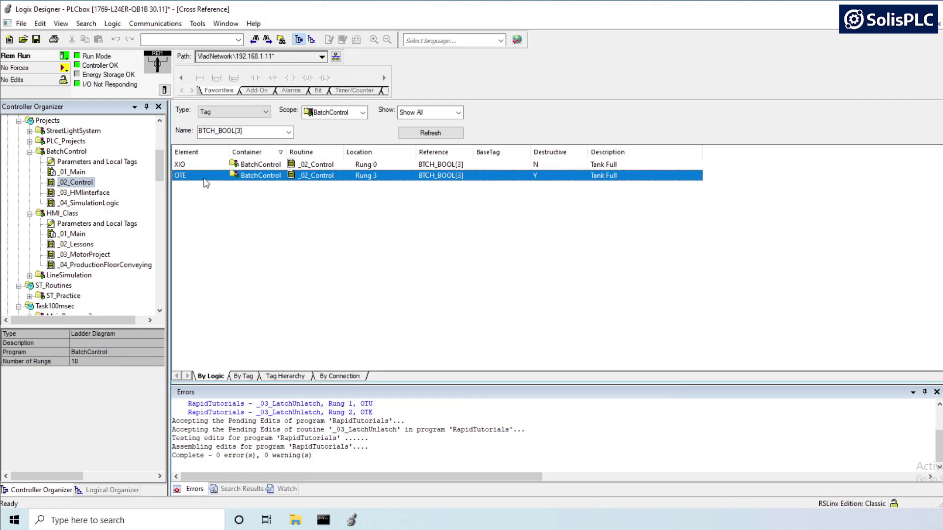
mouse_move(209, 178)
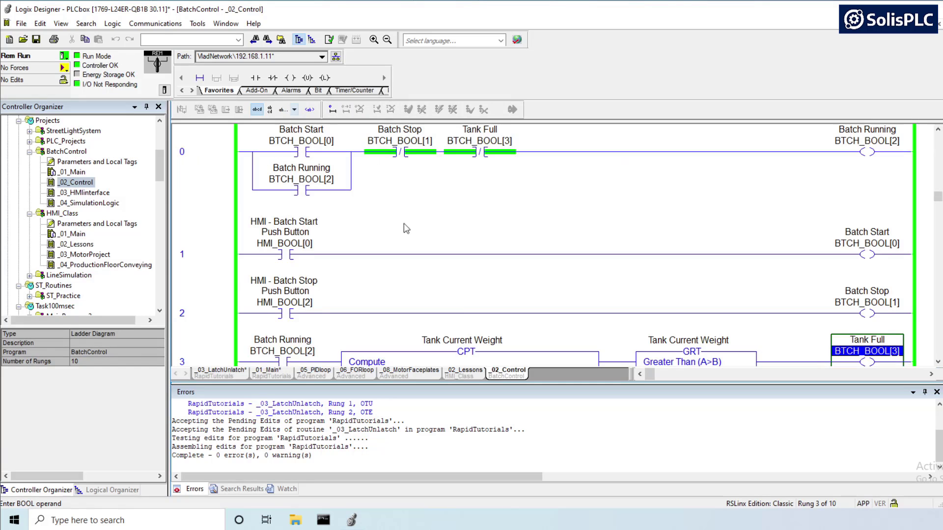
scroll(down, 3)
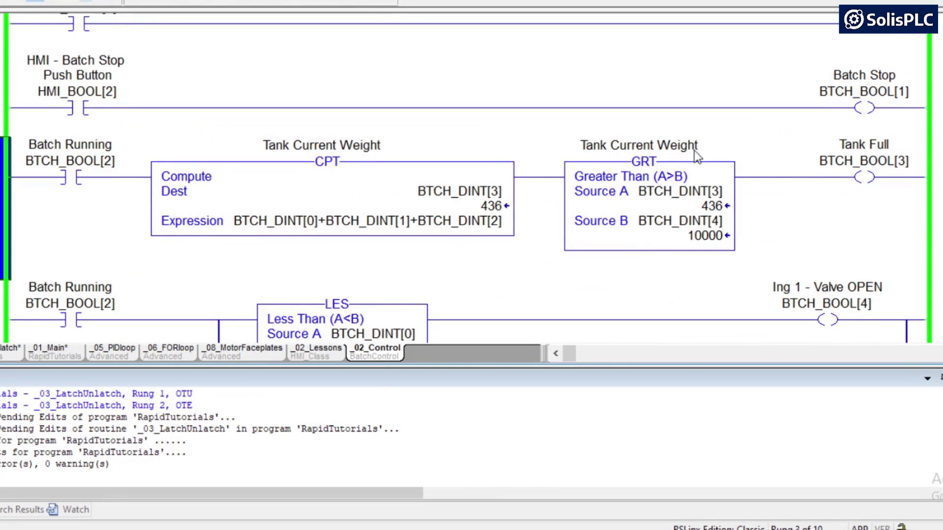
click(70, 161)
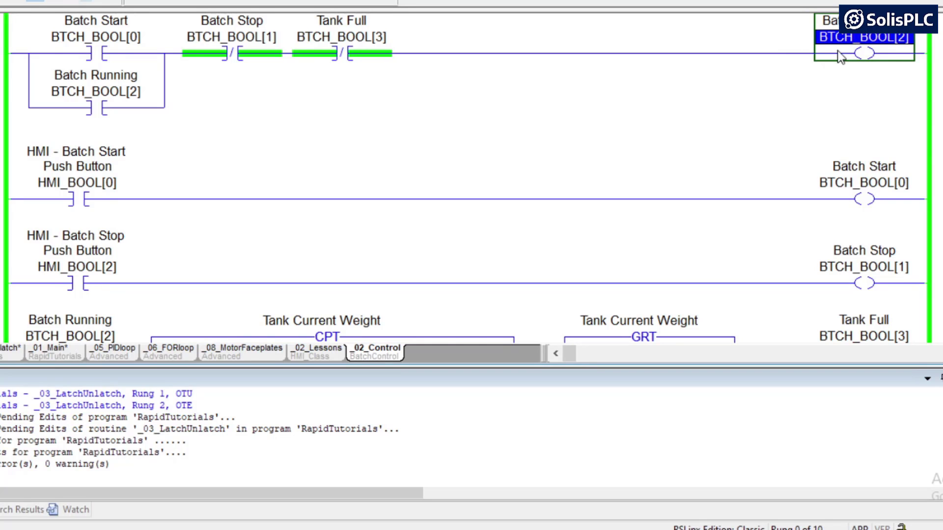
scroll(down, 3)
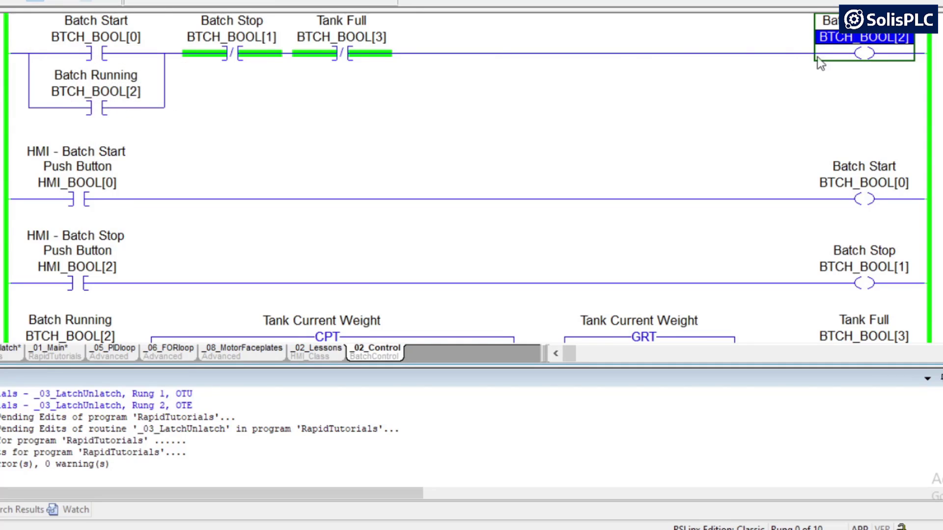
scroll(down, 3)
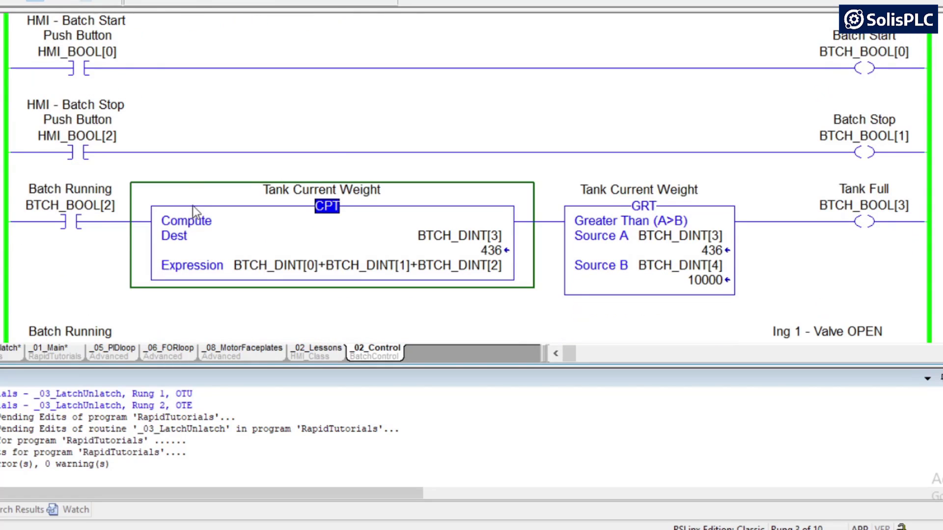
mouse_move(316, 196)
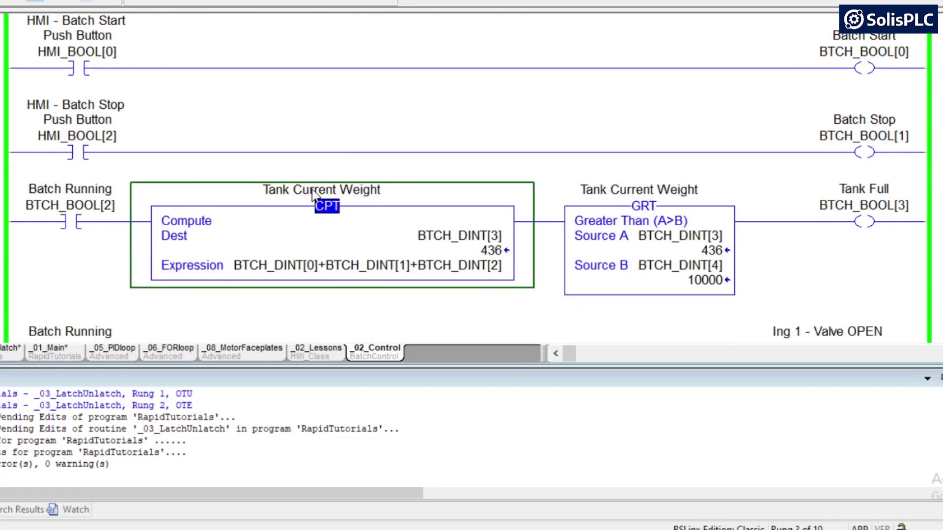
scroll(down, 3)
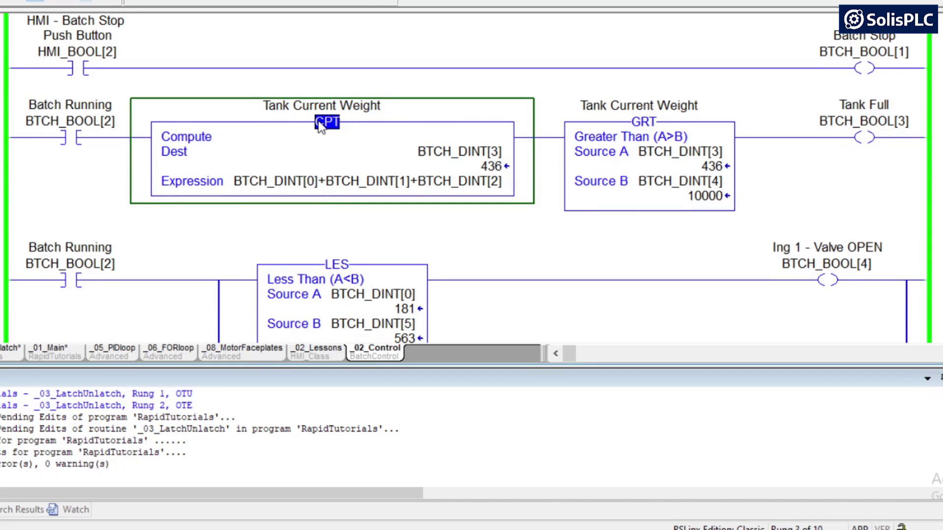
mouse_move(401, 185)
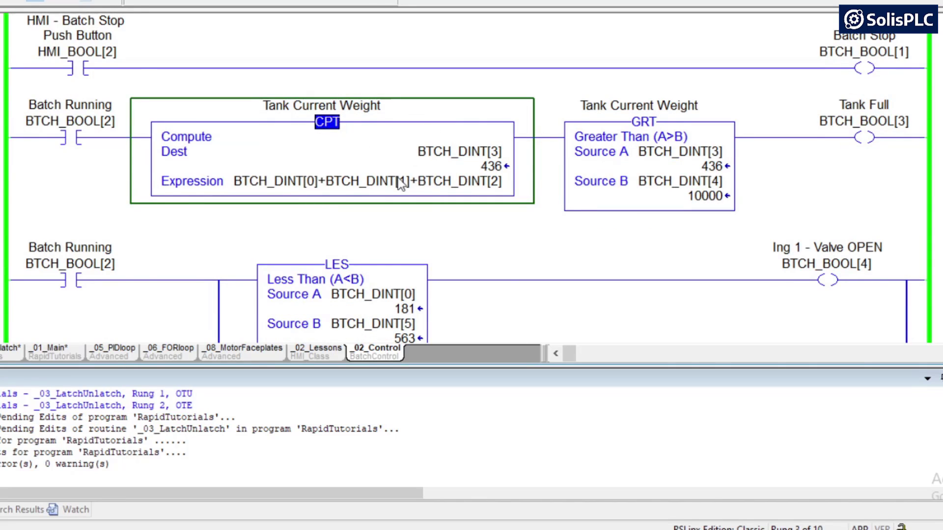
mouse_move(268, 181)
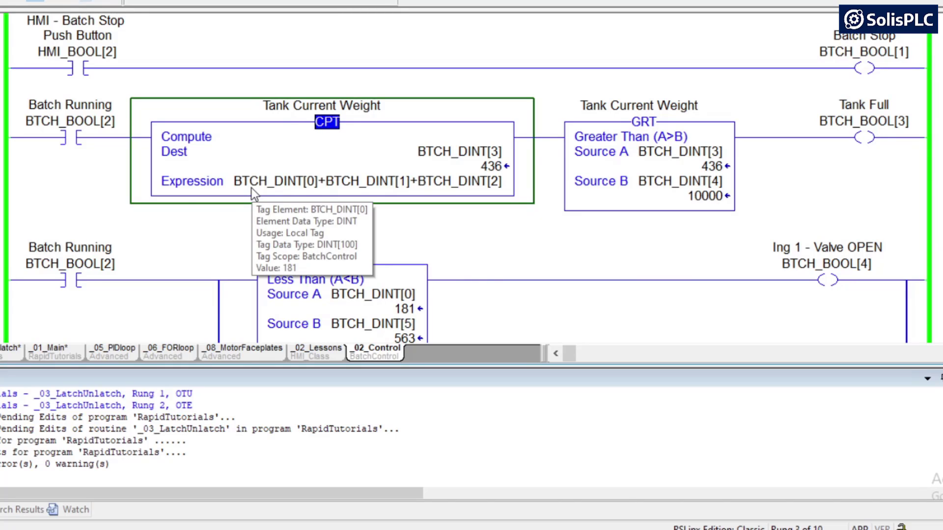
mouse_move(442, 191)
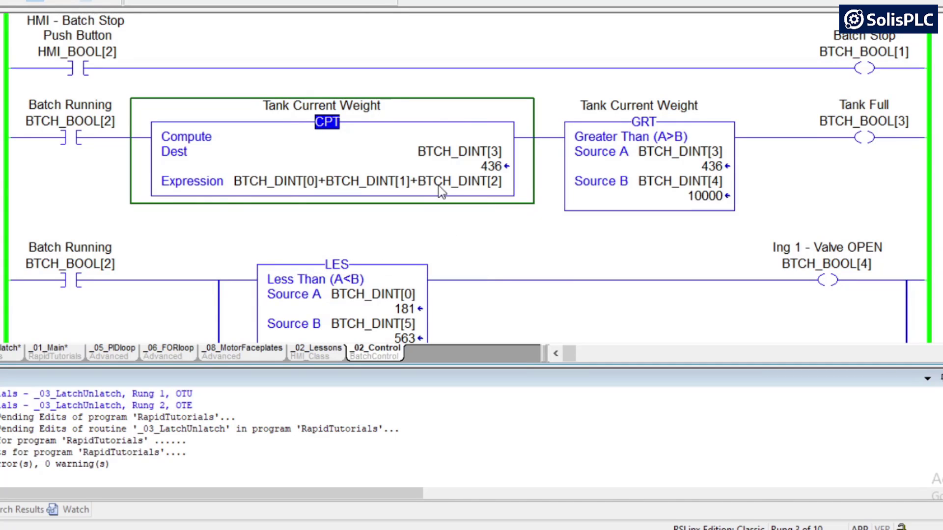
mouse_move(477, 181)
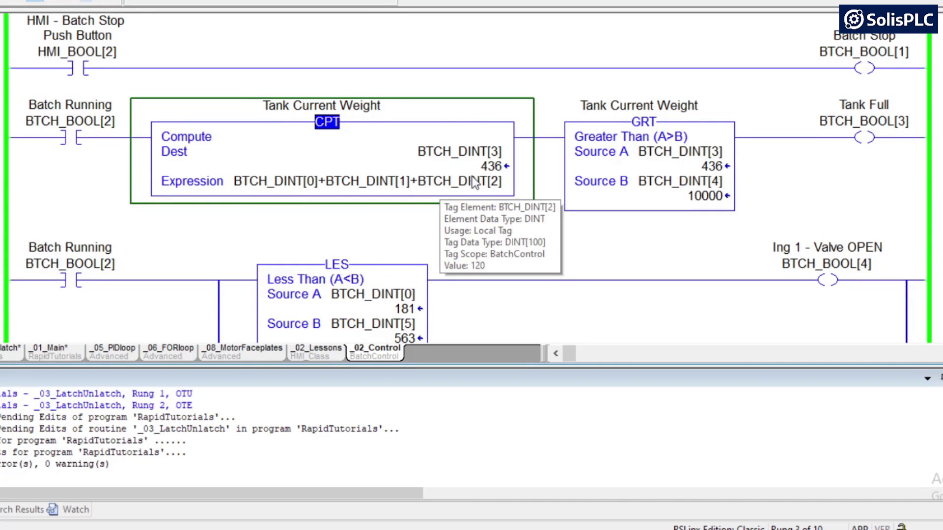
mouse_move(316, 131)
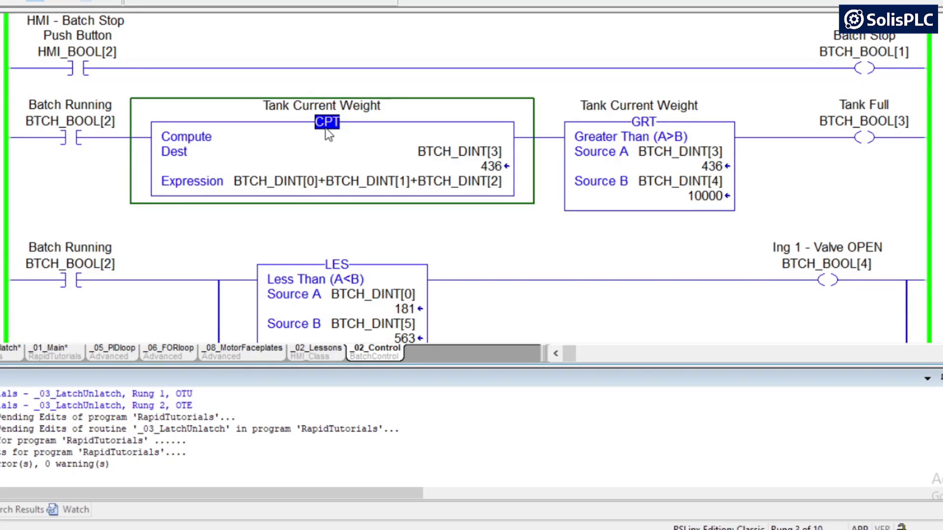
mouse_move(478, 144)
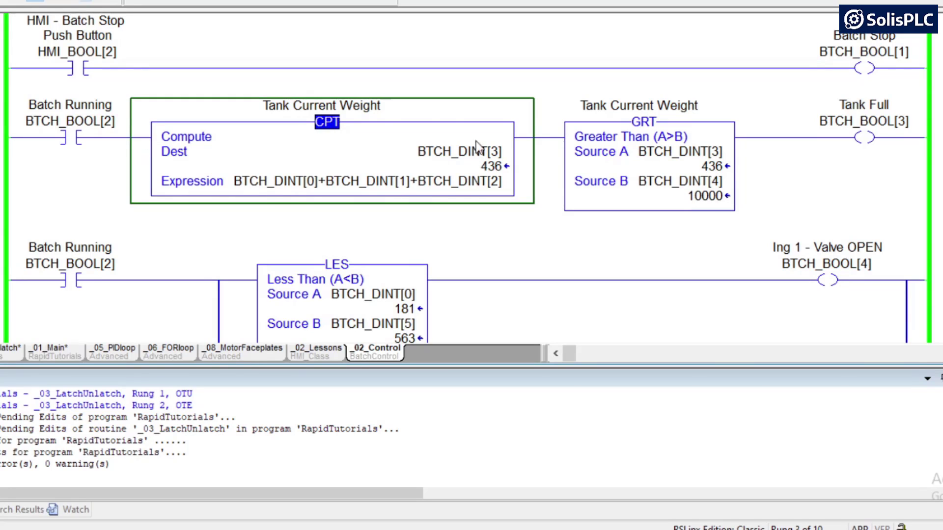
mouse_move(311, 174)
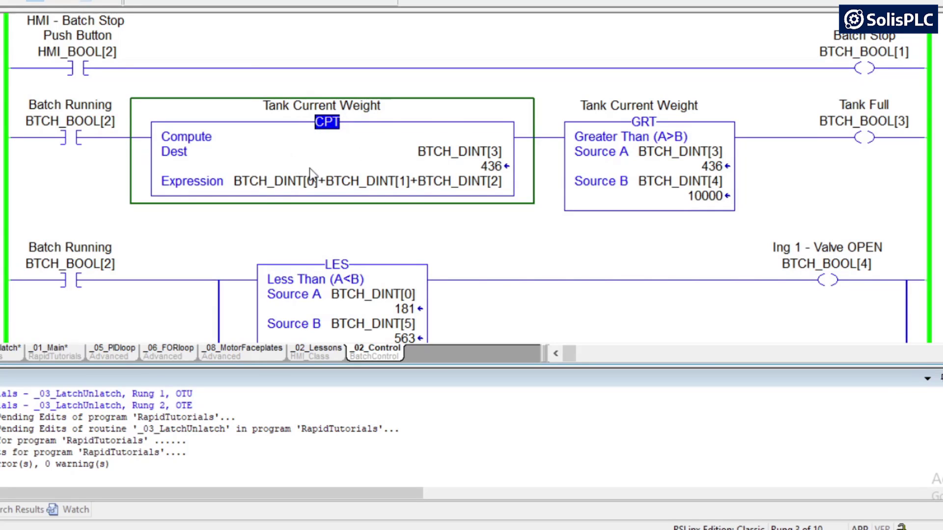
click(643, 121)
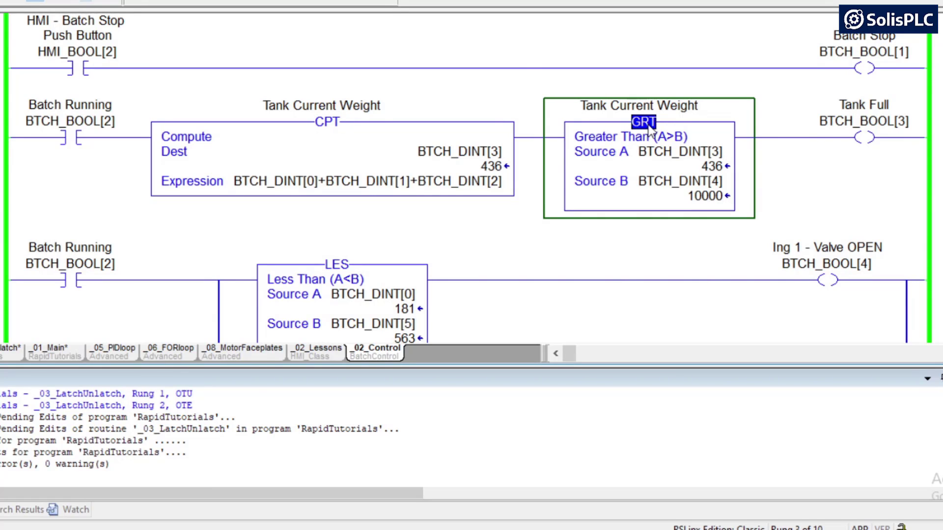
click(682, 152)
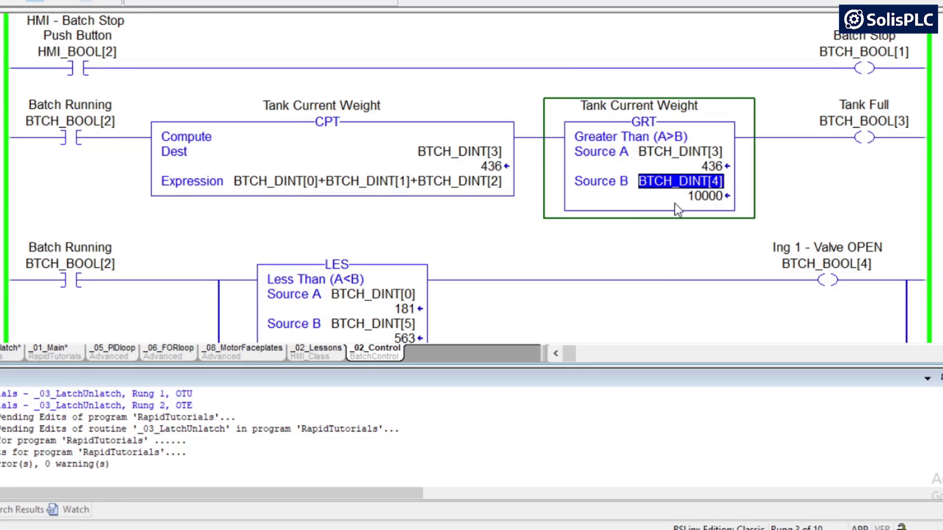
mouse_move(662, 216)
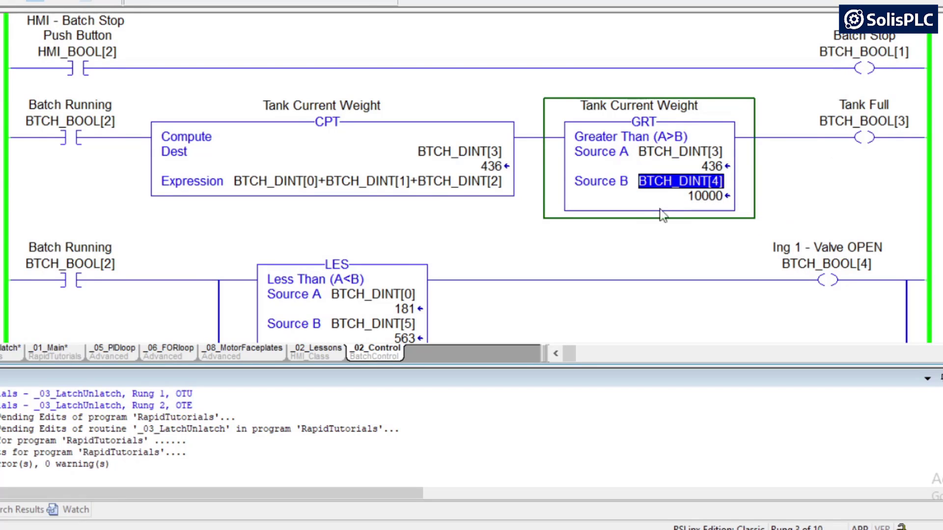
mouse_move(289, 185)
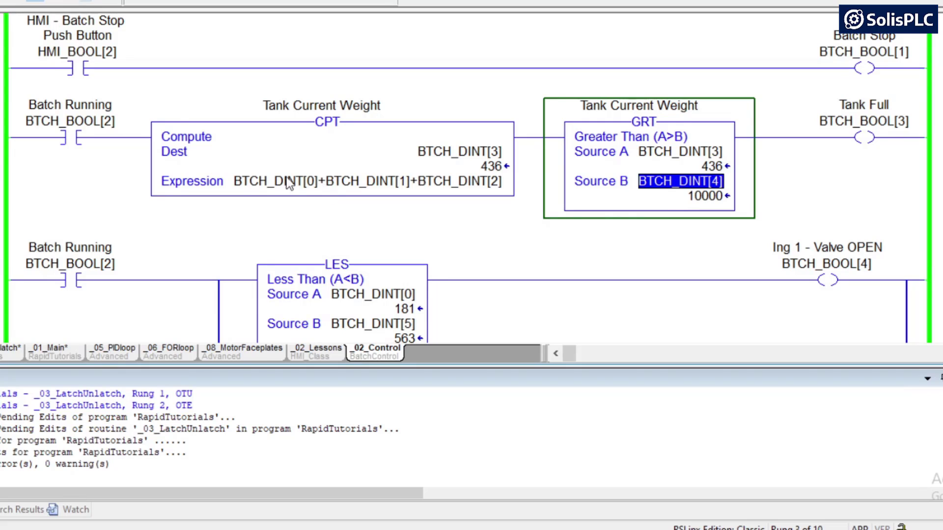
mouse_move(292, 180)
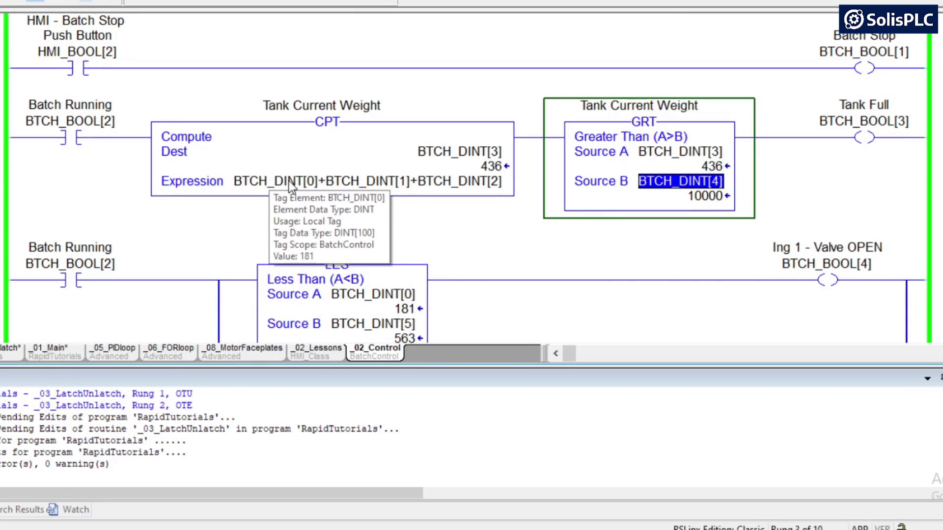
Step: Cross-reference BTCH_DINT[0] and sort the list so its destructive MOV and ADD uses come last
right_click(283, 182)
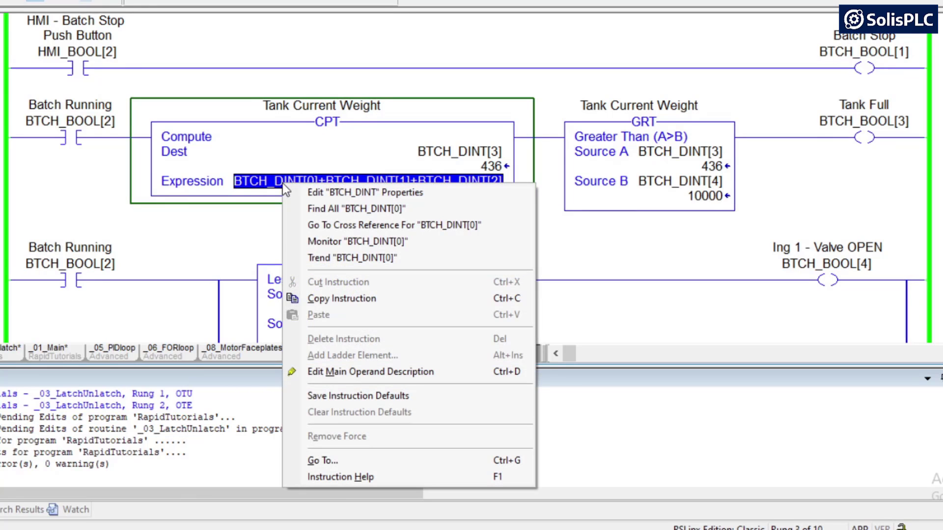
mouse_move(322, 225)
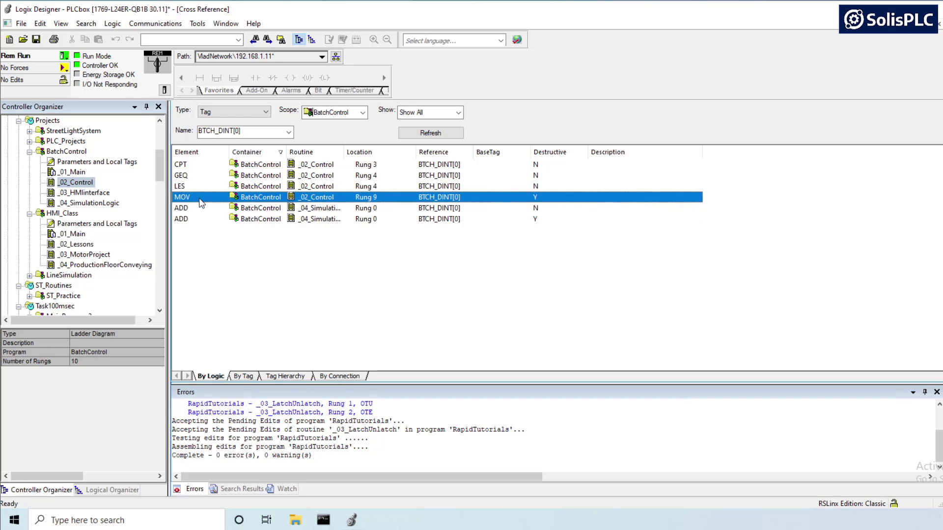
mouse_move(553, 156)
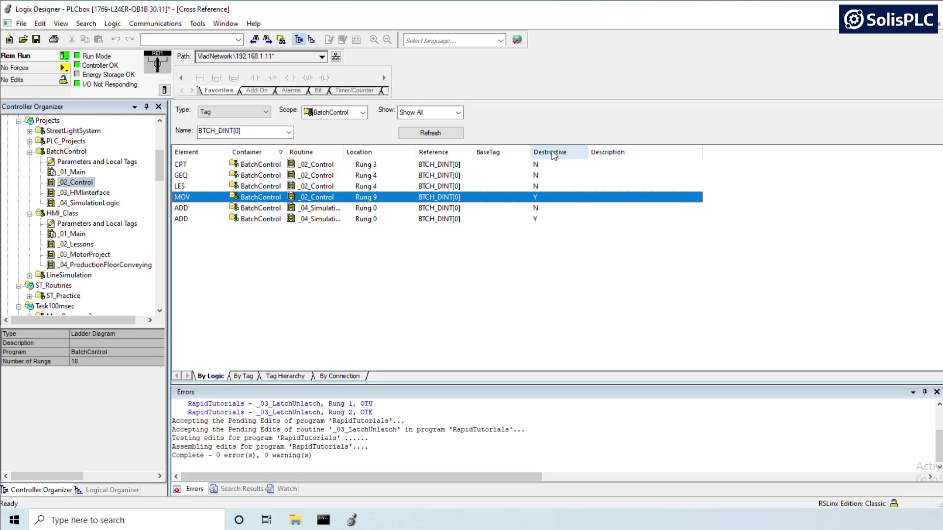
mouse_move(560, 227)
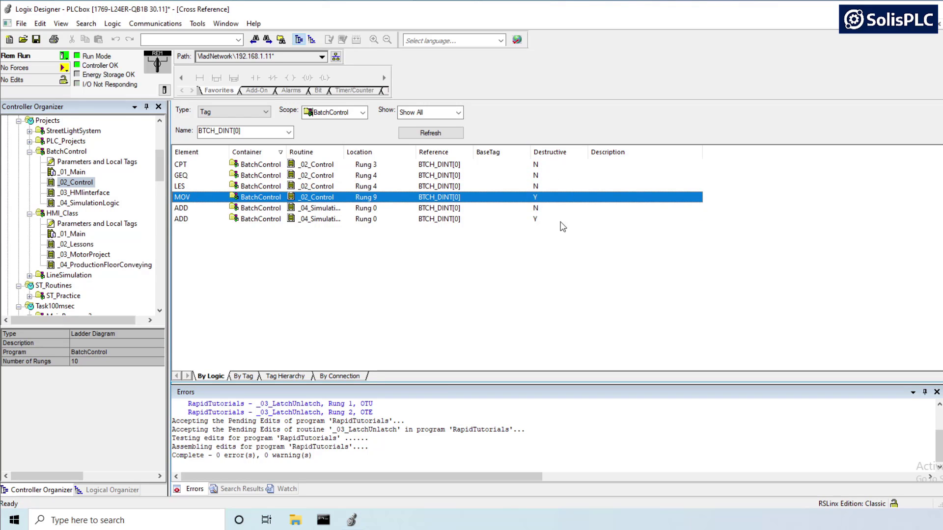
click(181, 175)
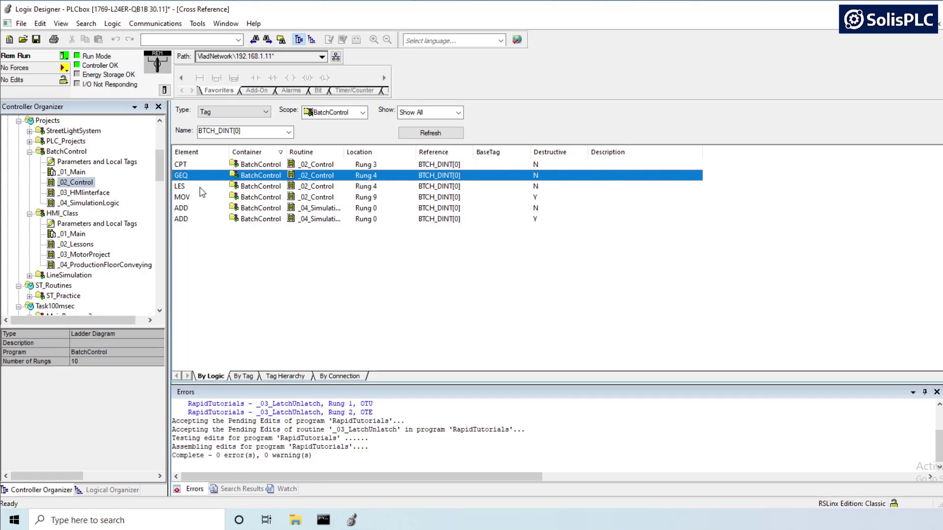
mouse_move(198, 292)
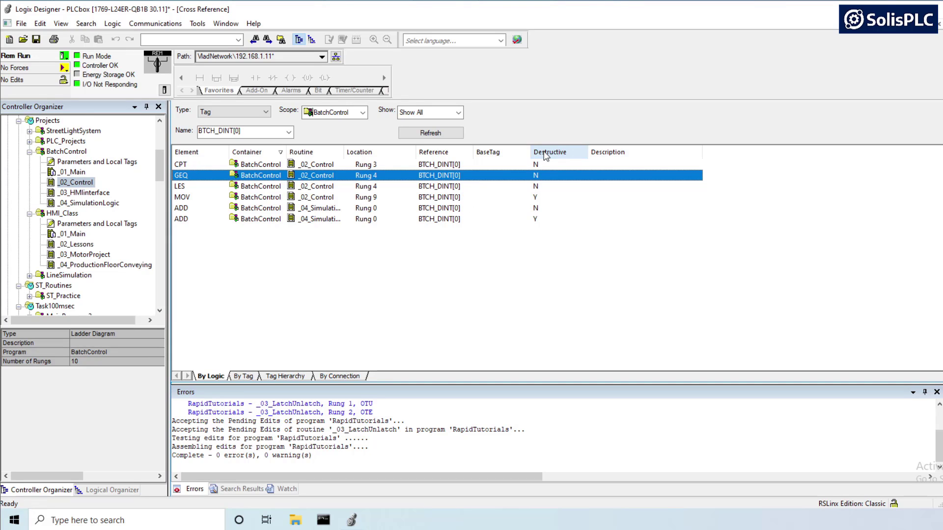
click(549, 152)
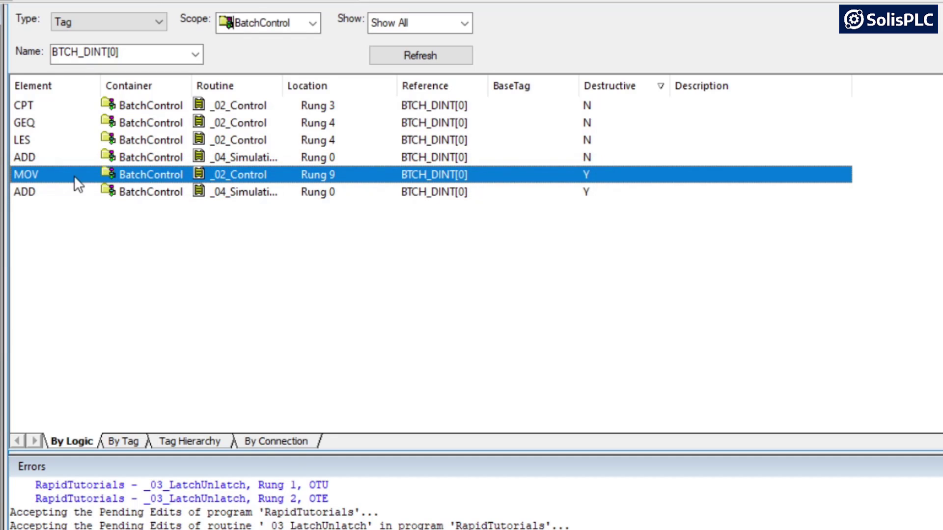
Step: Follow BTCH_DINT[0] from the rung 9 MOV to the ADD in _04_SimulationLogic, then return to _02_Control
double_click(26, 174)
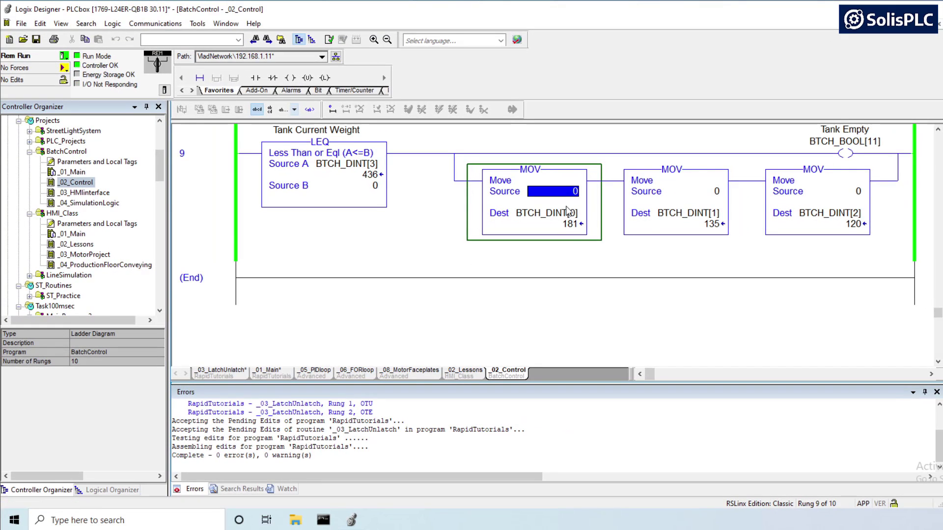
click(546, 212)
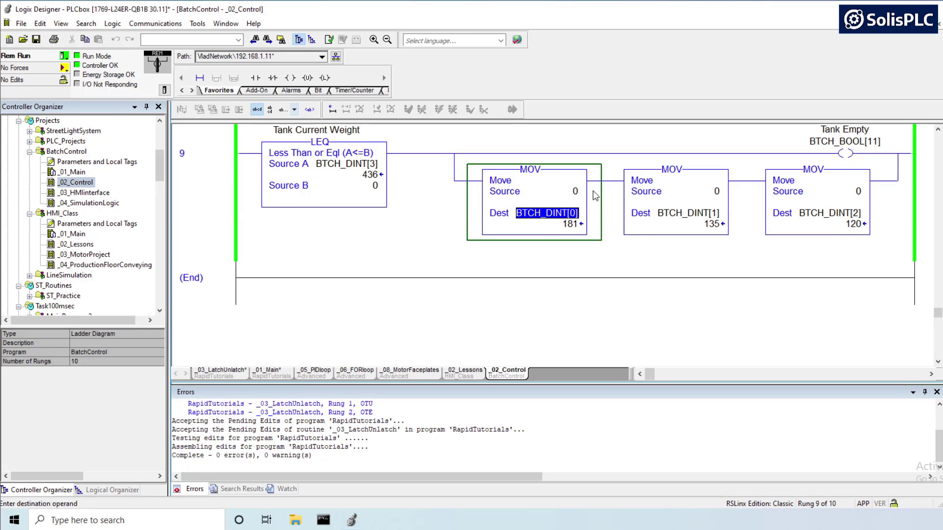
mouse_move(565, 200)
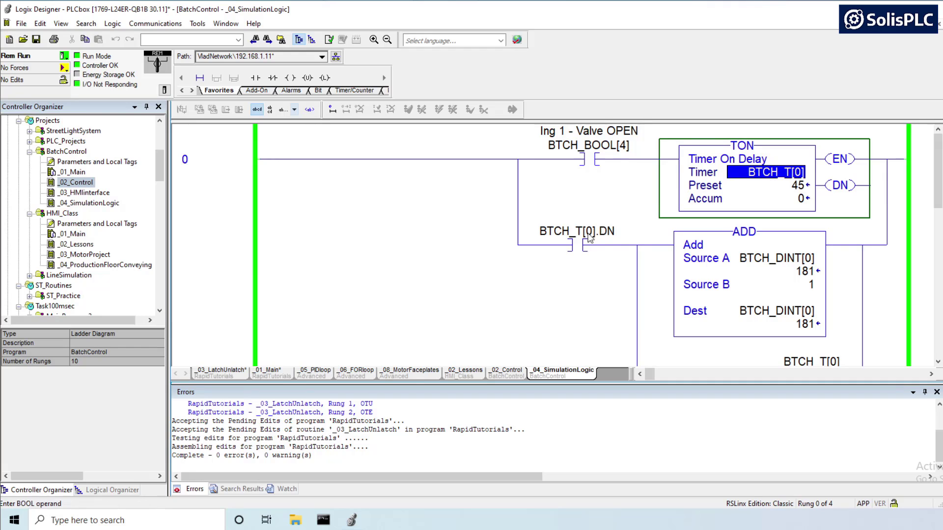
scroll(down, 3)
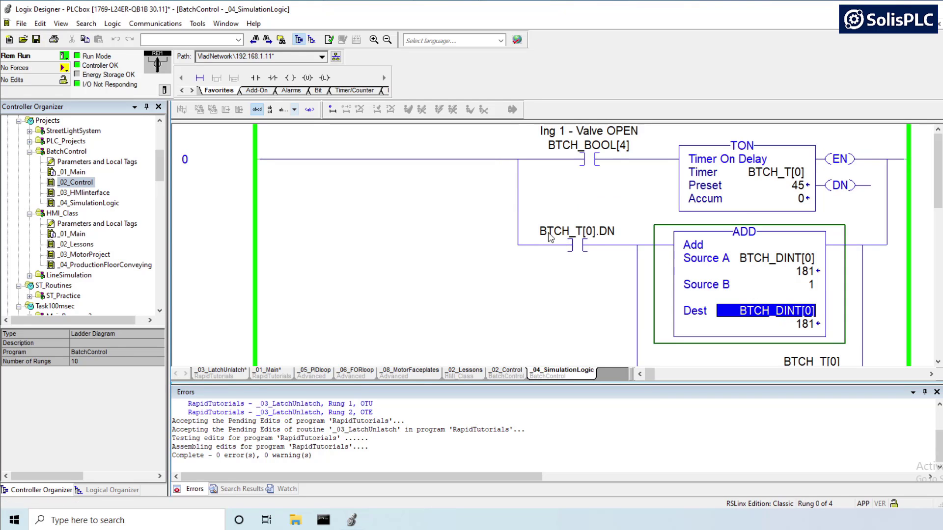
mouse_move(586, 153)
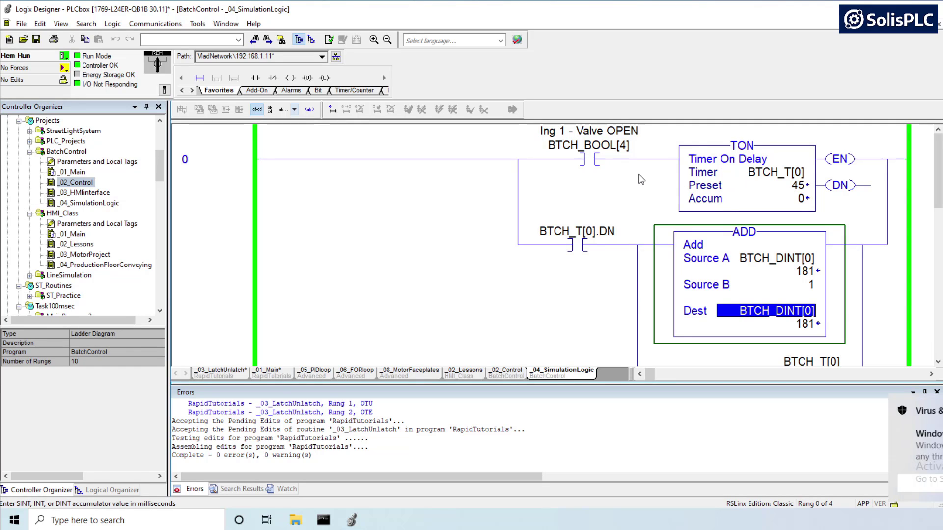
mouse_move(753, 268)
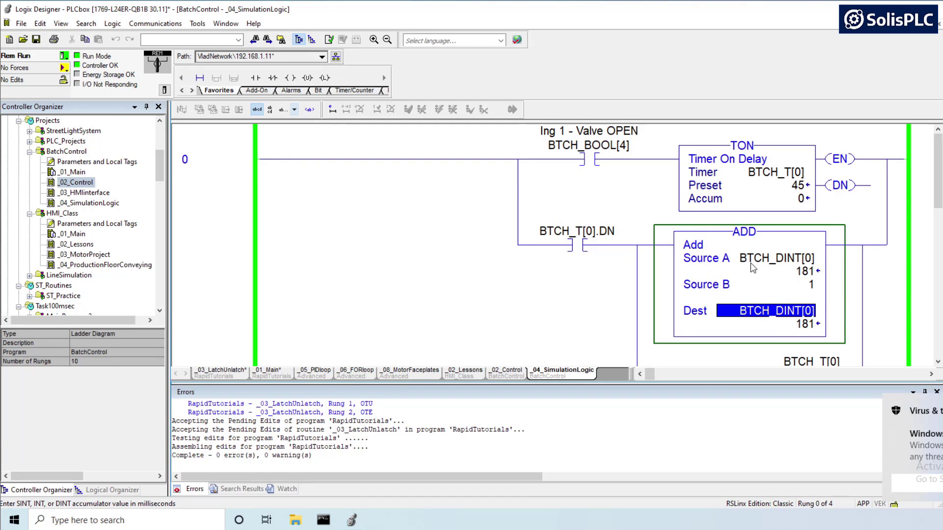
mouse_move(938, 355)
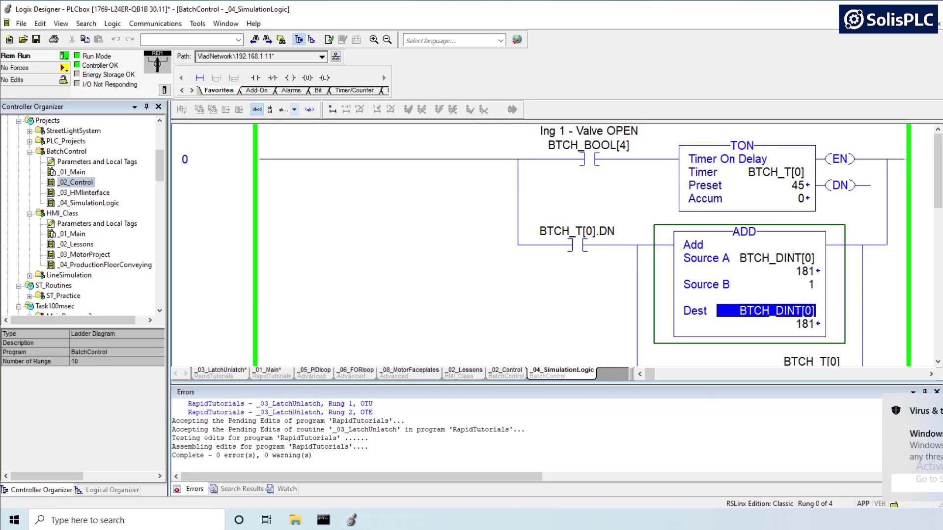
click(516, 159)
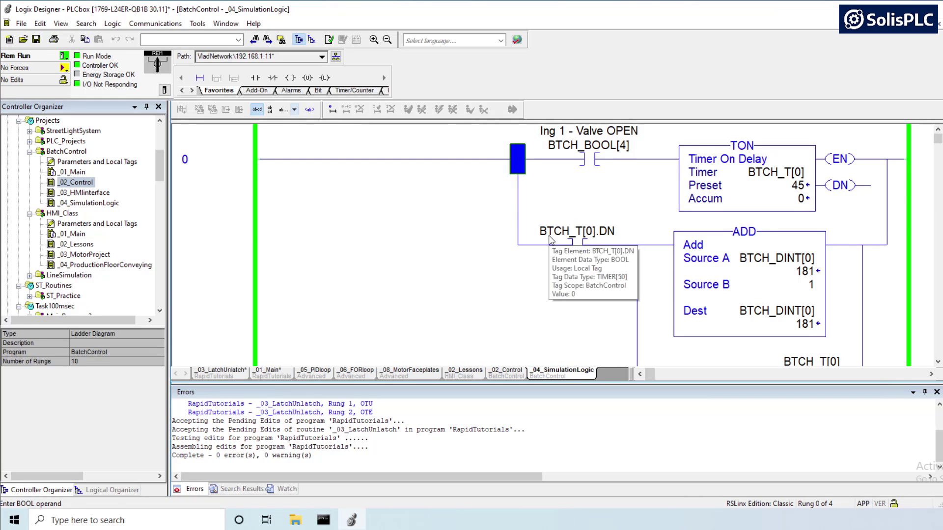
mouse_move(529, 317)
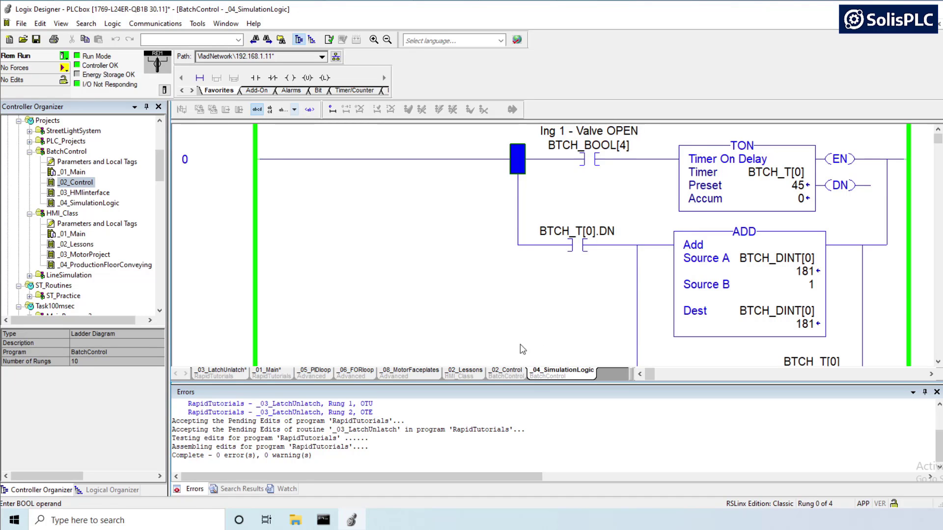
click(506, 369)
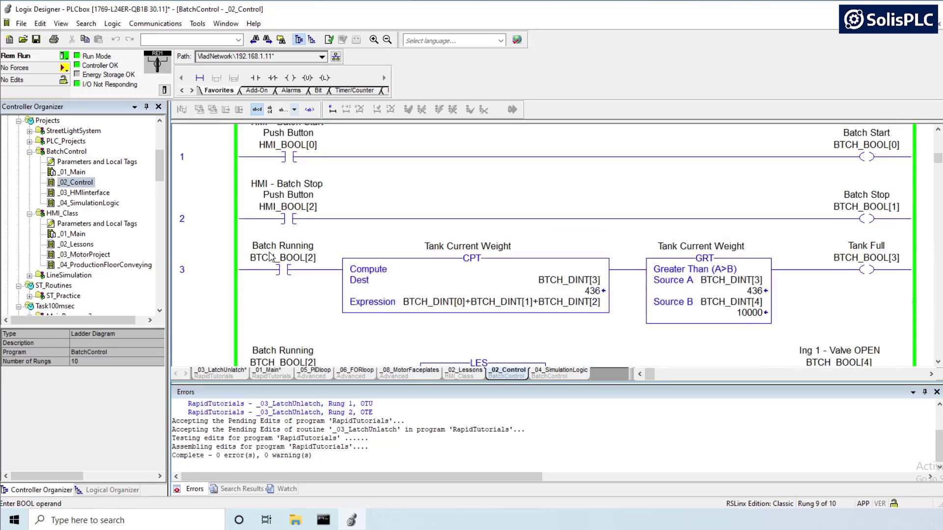
Step: Cross-reference BTCH_DINT[1] to its ADD, then select the GRT Source B tag BTCH_DINT[4] on rung 3
scroll(down, 3)
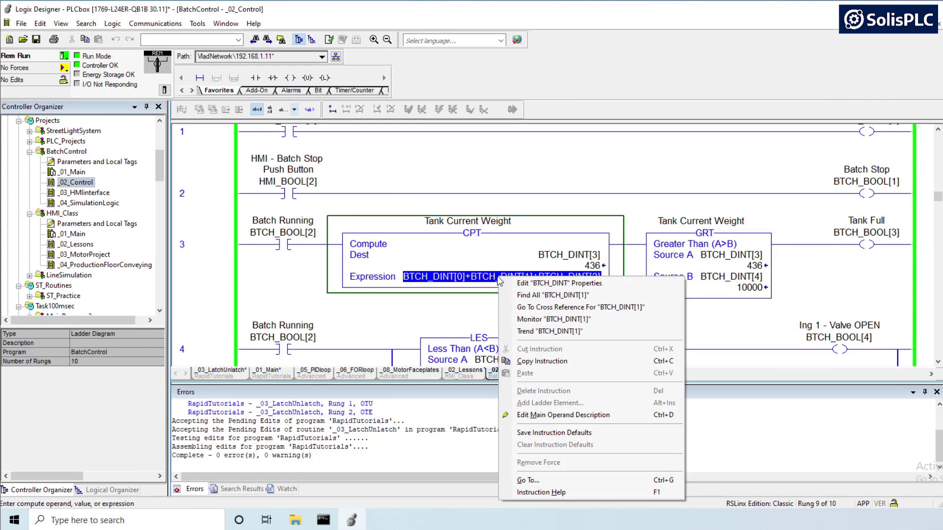
click(579, 307)
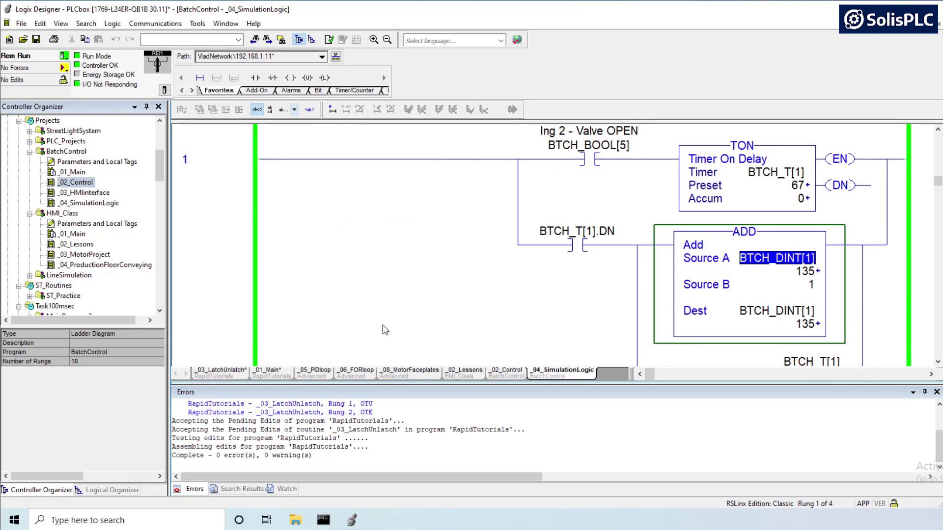
click(506, 371)
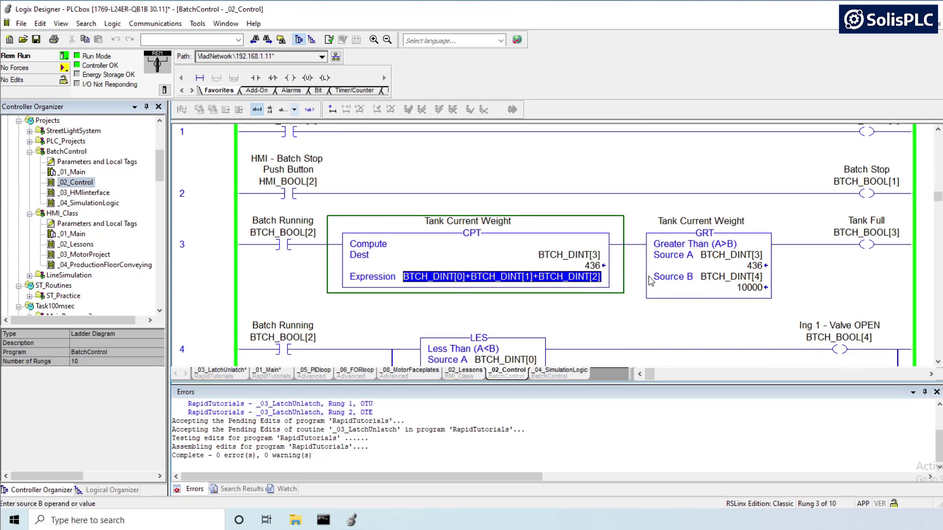
mouse_move(562, 276)
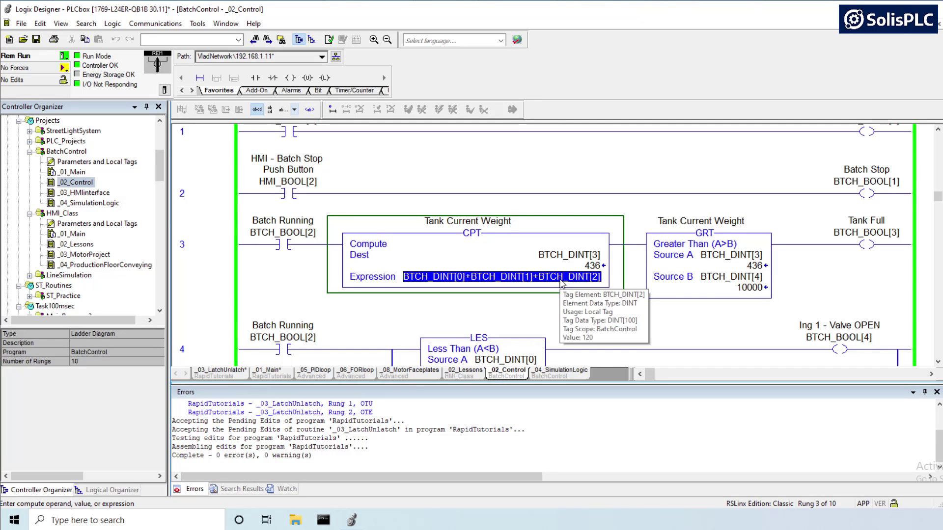
click(731, 276)
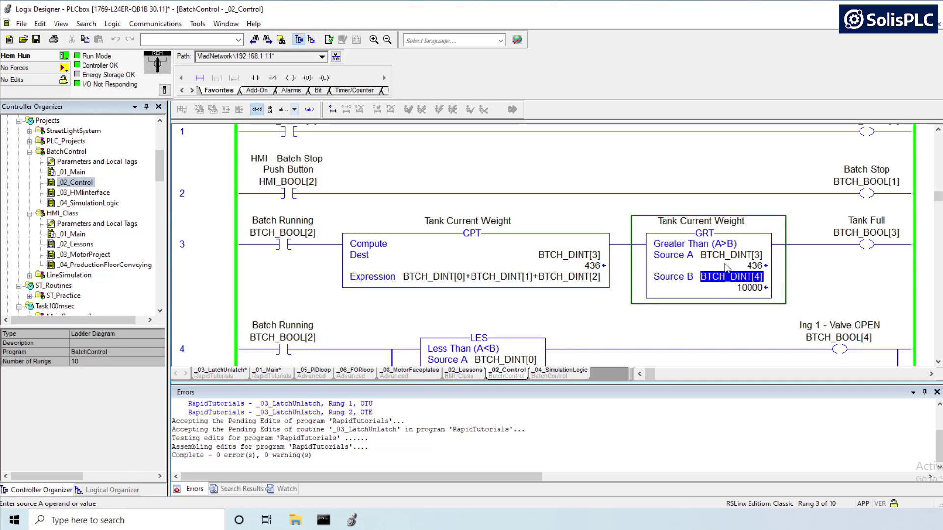
mouse_move(731, 277)
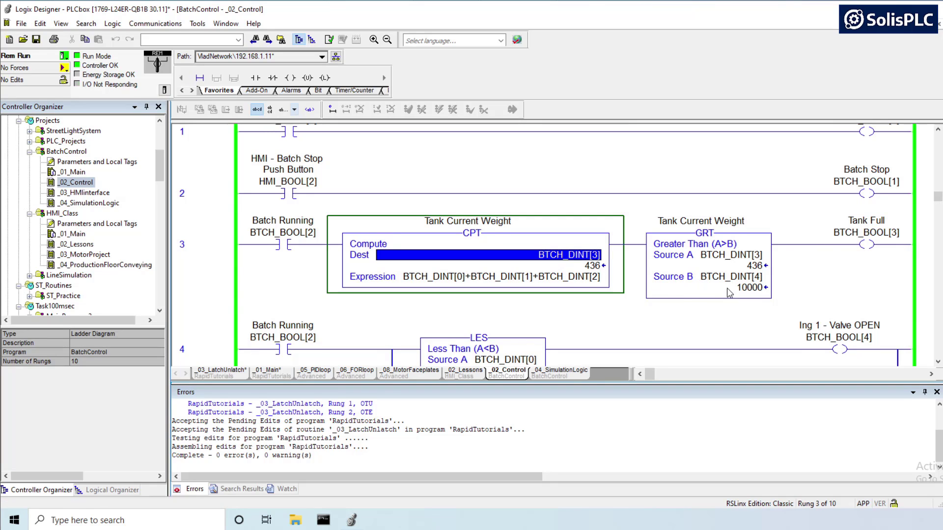
Step: Cross-reference BTCH_DINT[4], showing its single GRT use on rung 3 as Tank Capacity
click(731, 277)
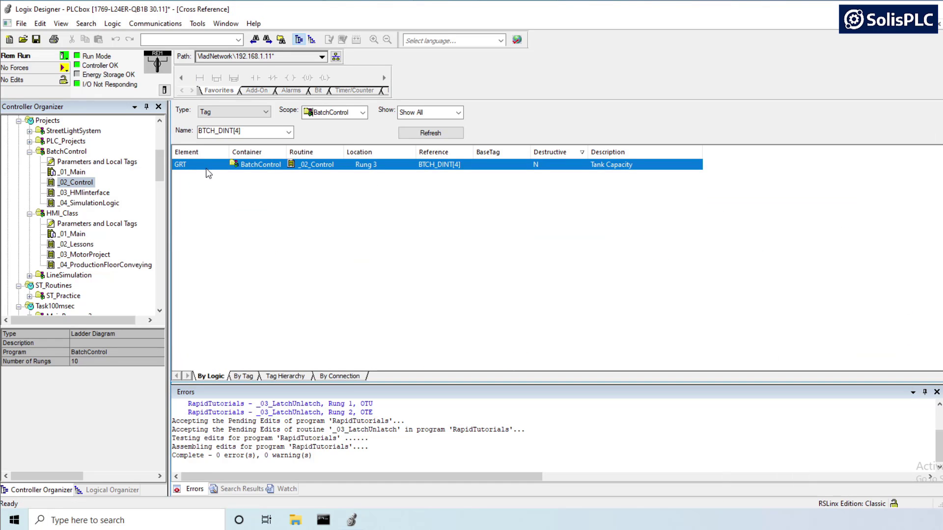
mouse_move(535, 174)
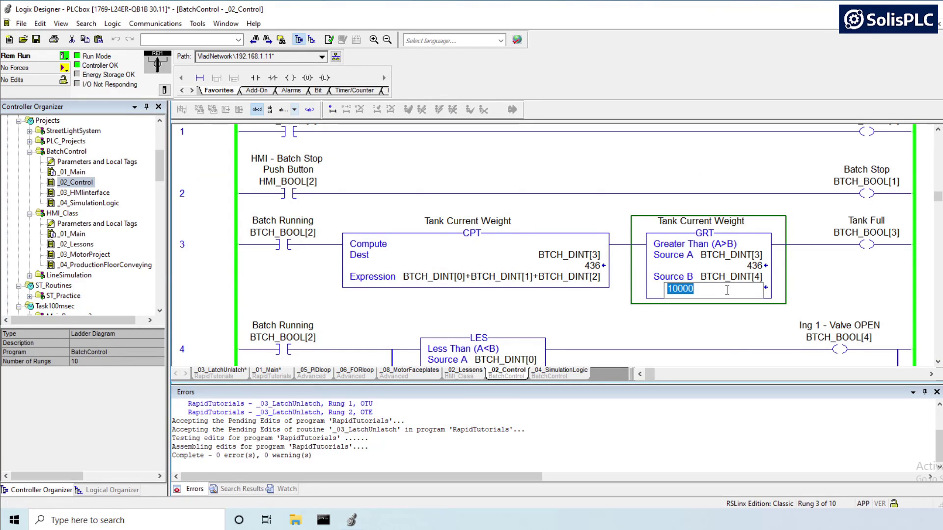
Step: Set the GRT Source B setpoint BTCH_DINT[4] to 8000, then to 6000, and select rung 3
text(8000)
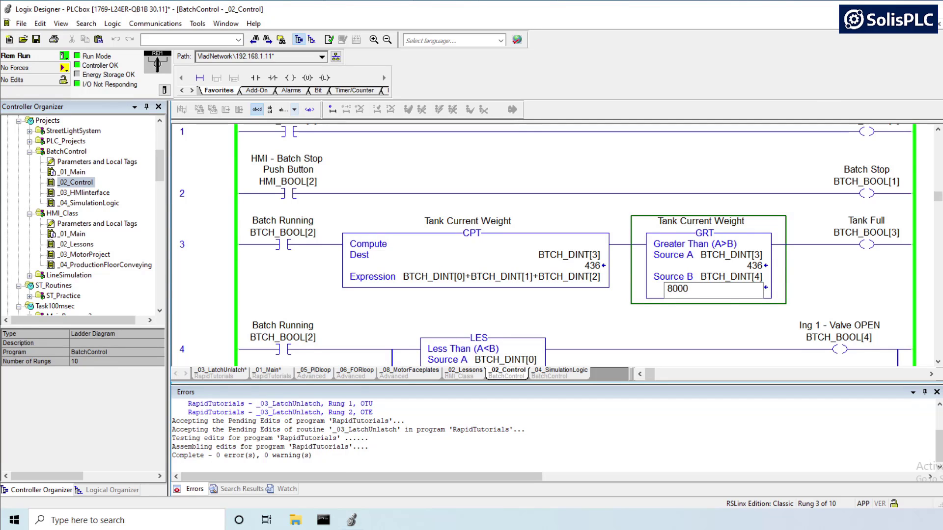
click(703, 234)
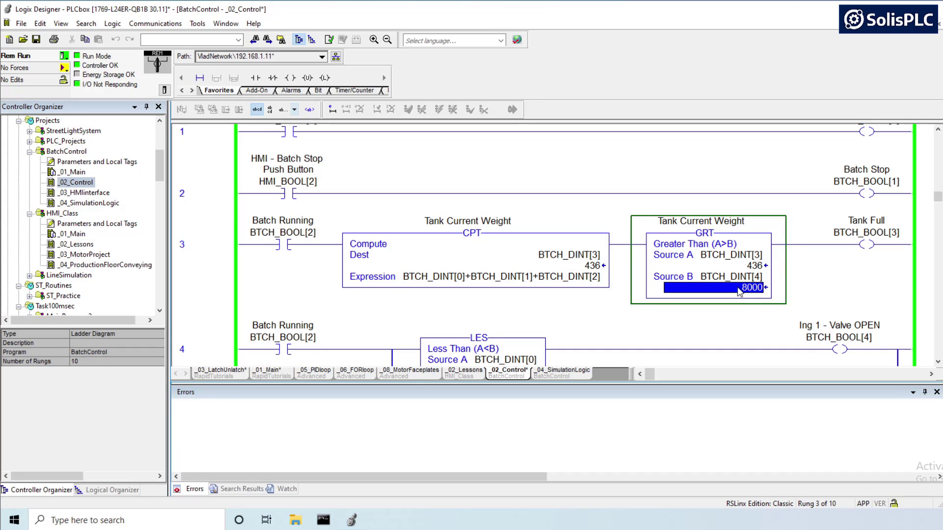
click(865, 243)
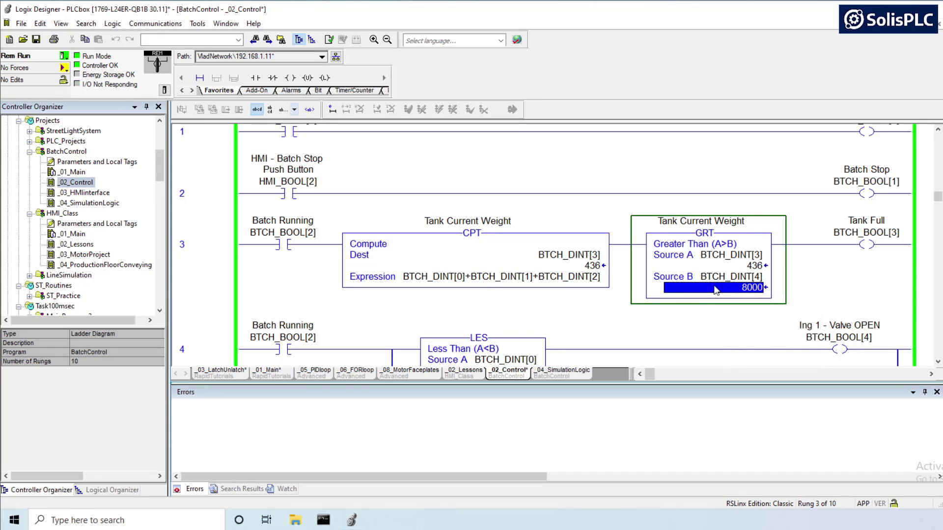
mouse_move(730, 306)
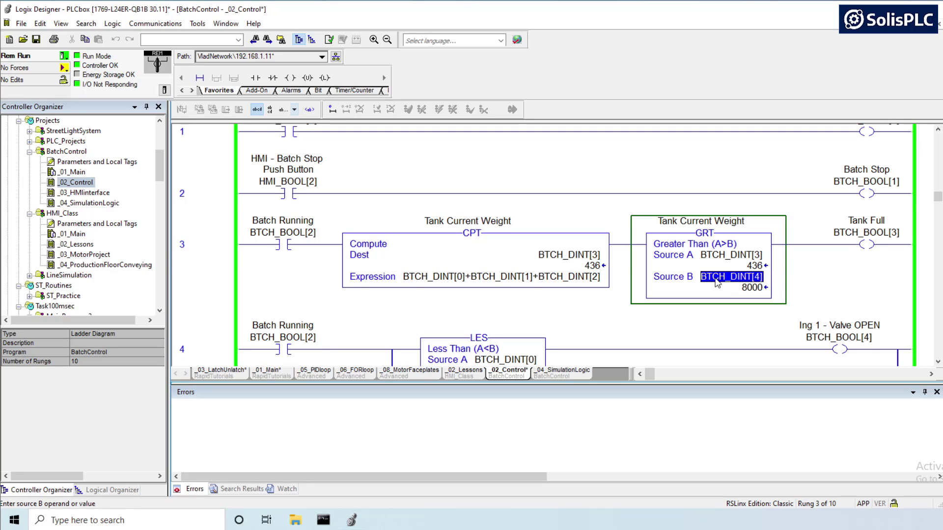
mouse_move(747, 293)
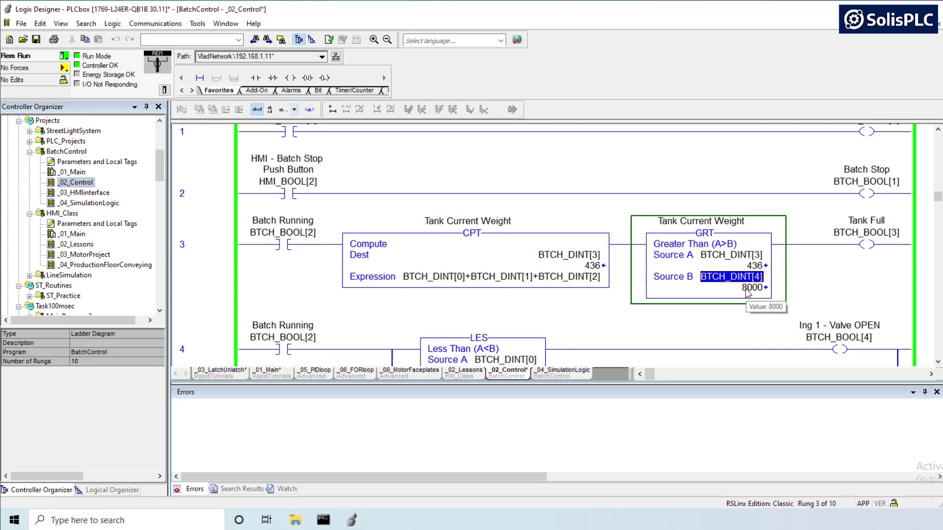
text(6)
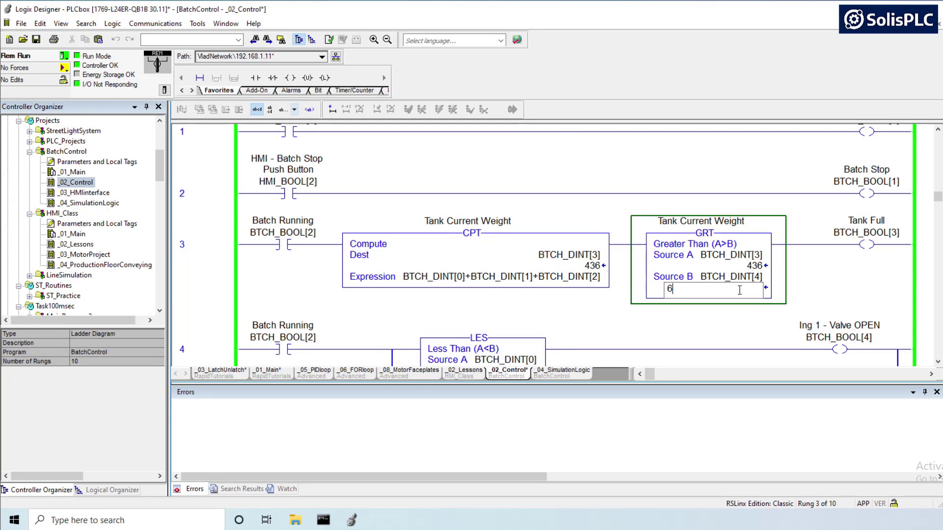
text(8000)
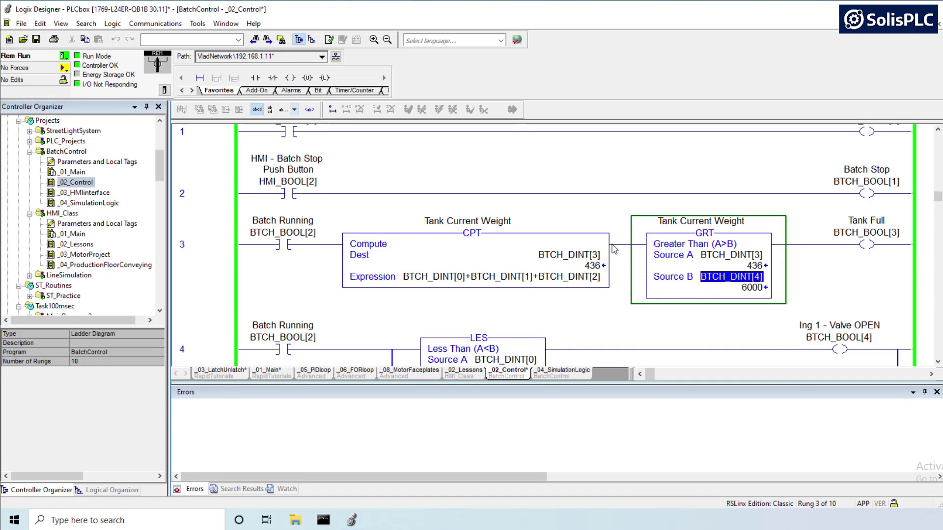
right_click(731, 277)
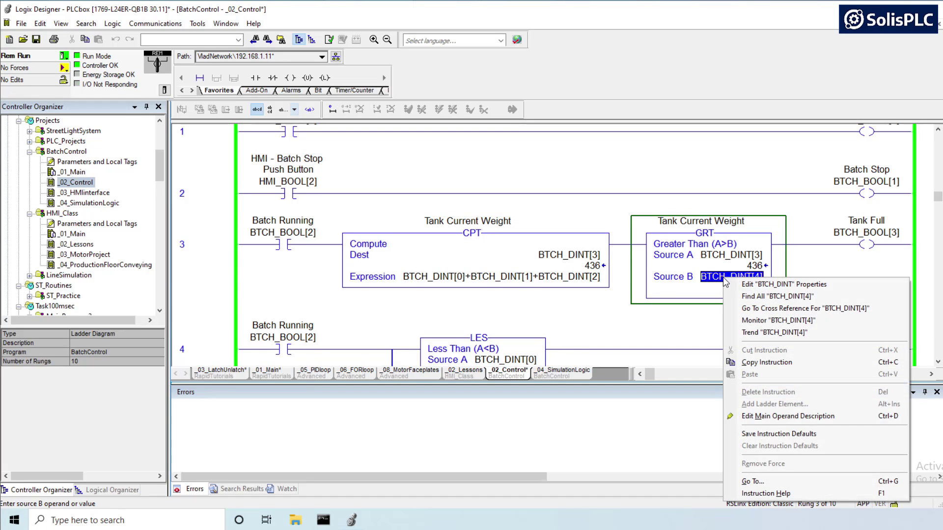
click(804, 308)
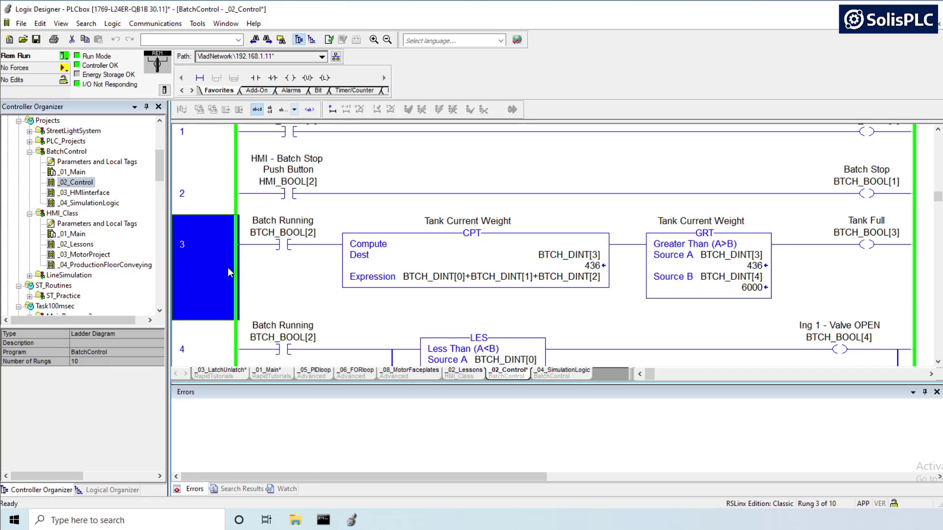
mouse_move(211, 255)
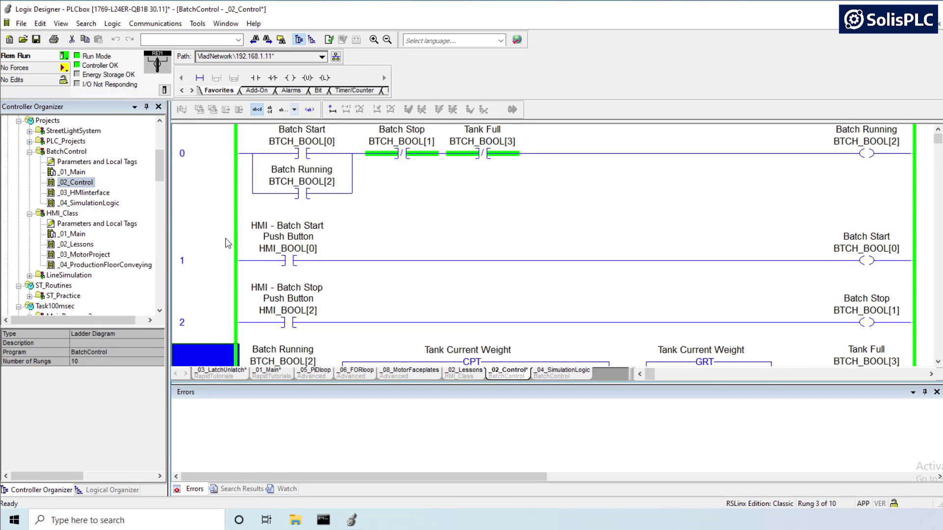
click(203, 259)
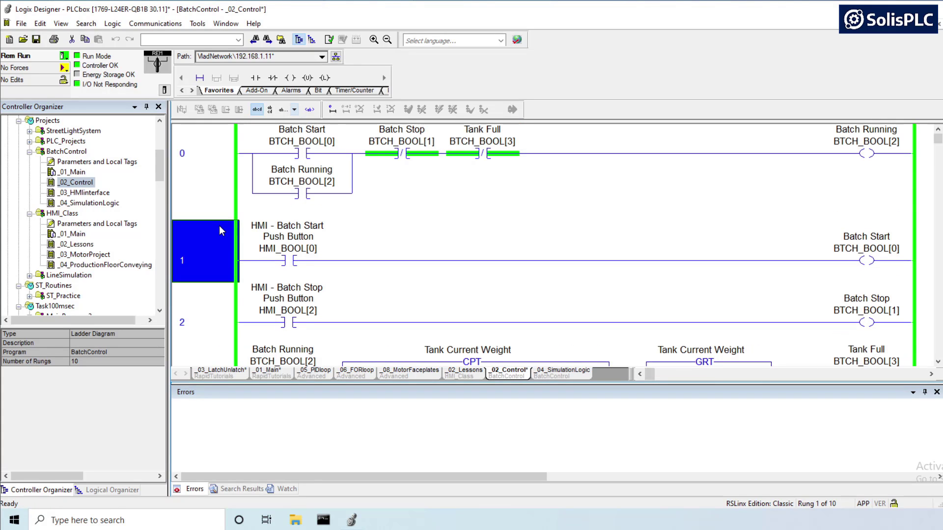
mouse_move(353, 249)
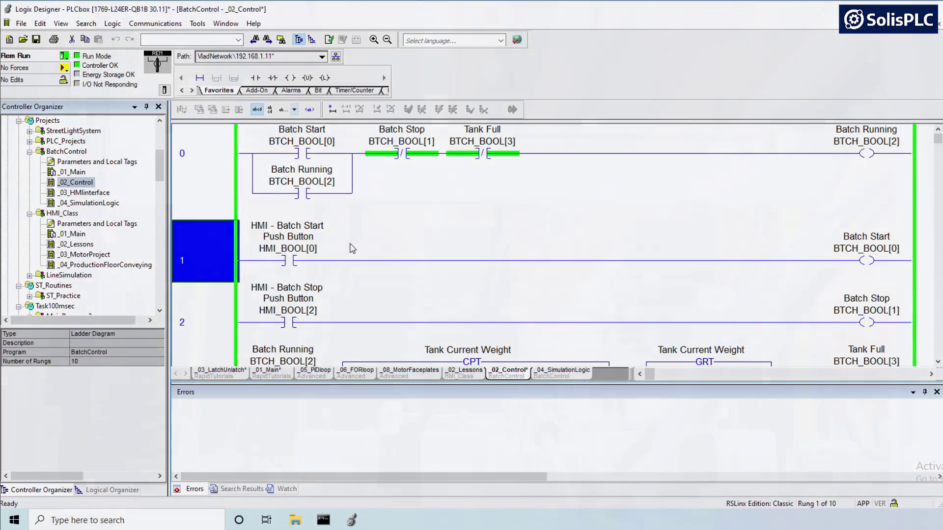